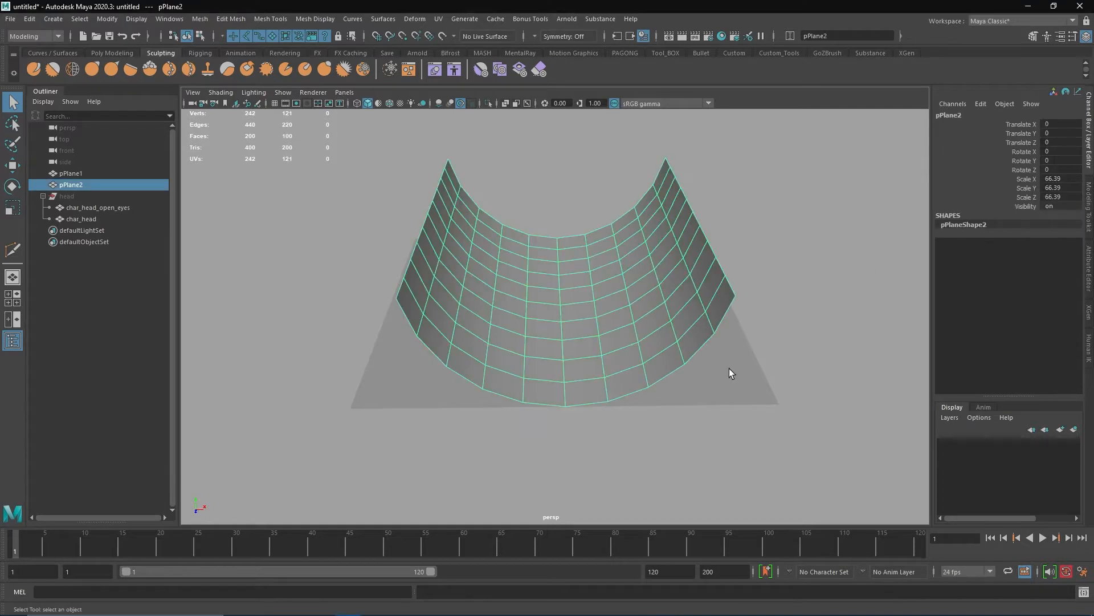
Switch between pPlane1 and pPlane2, expanding blendShape1 under pPlane1's Channel Box inputs
click(71, 172)
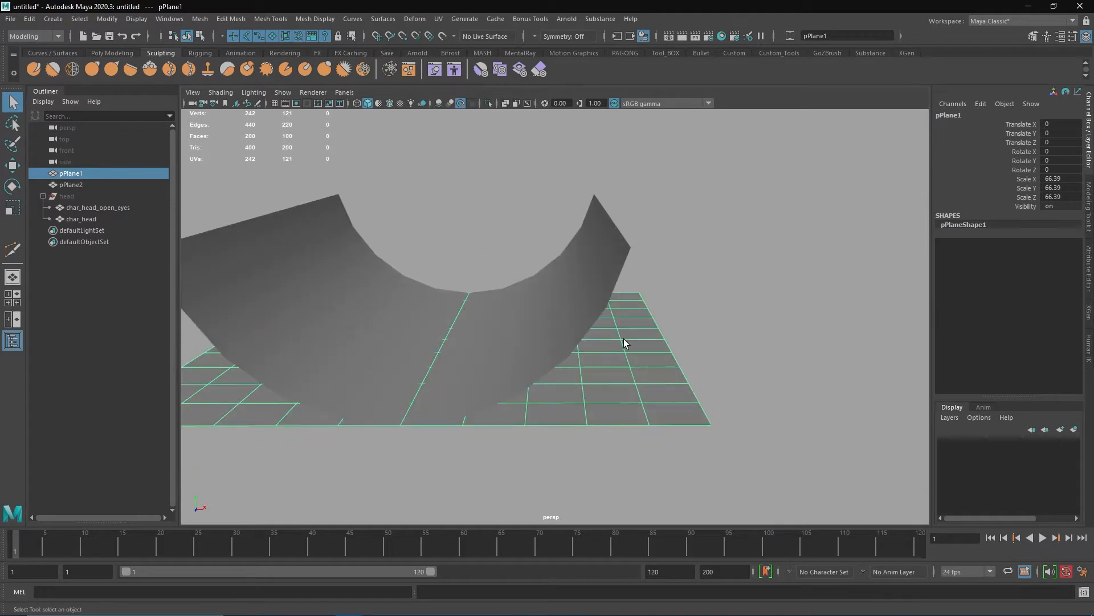
click(70, 185)
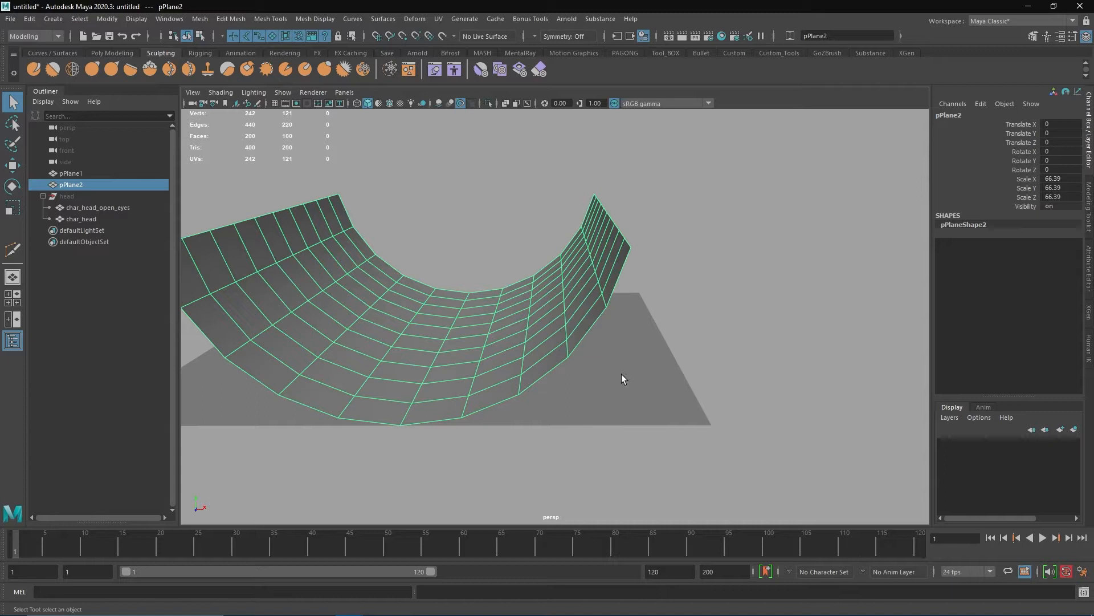
click(414, 20)
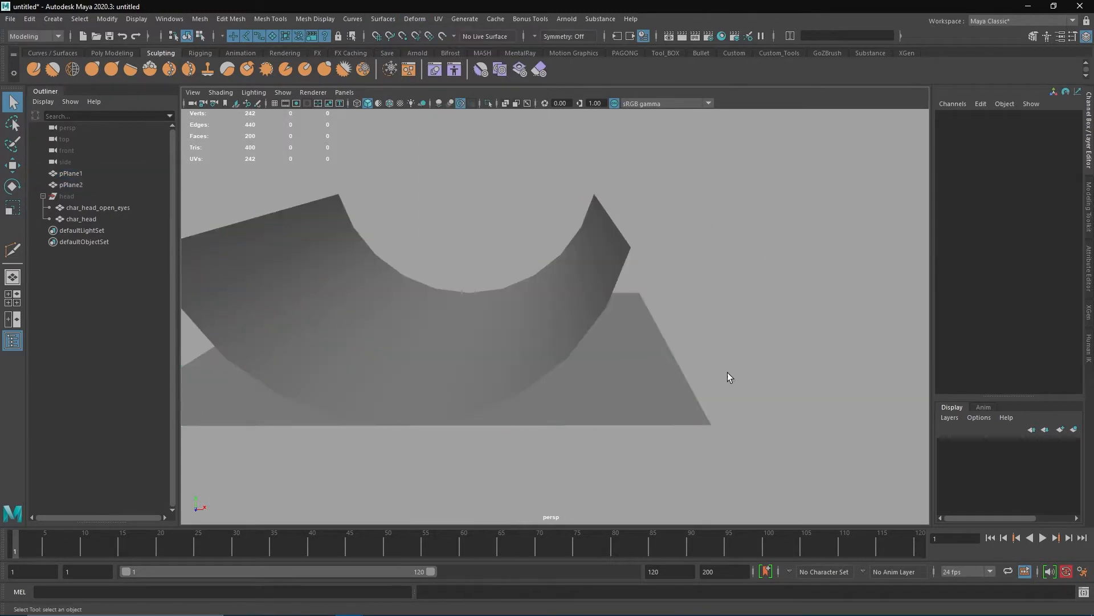
click(70, 174)
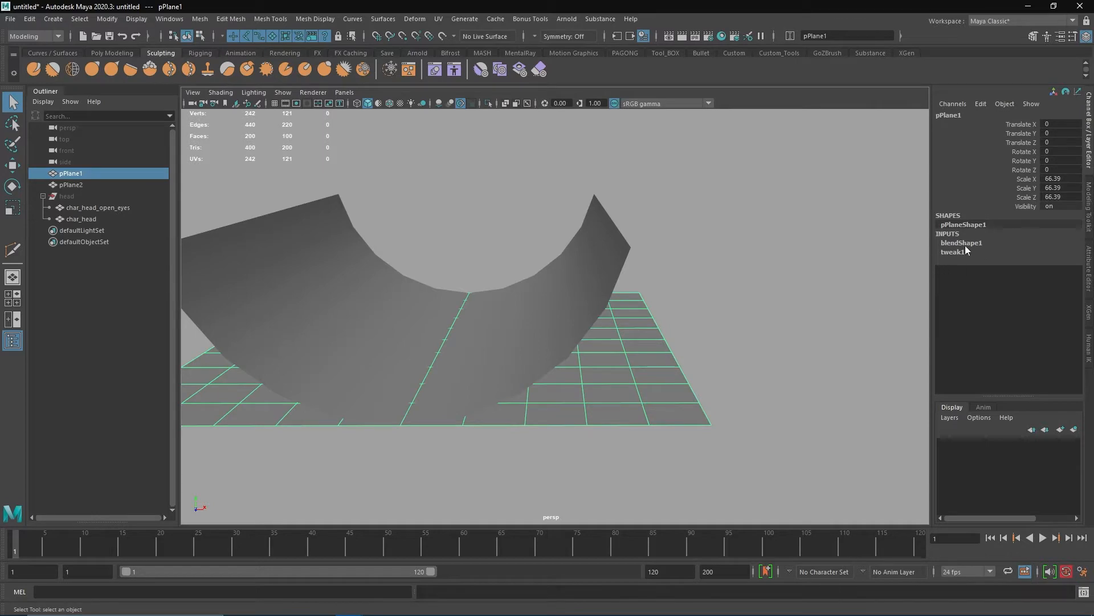
click(962, 241)
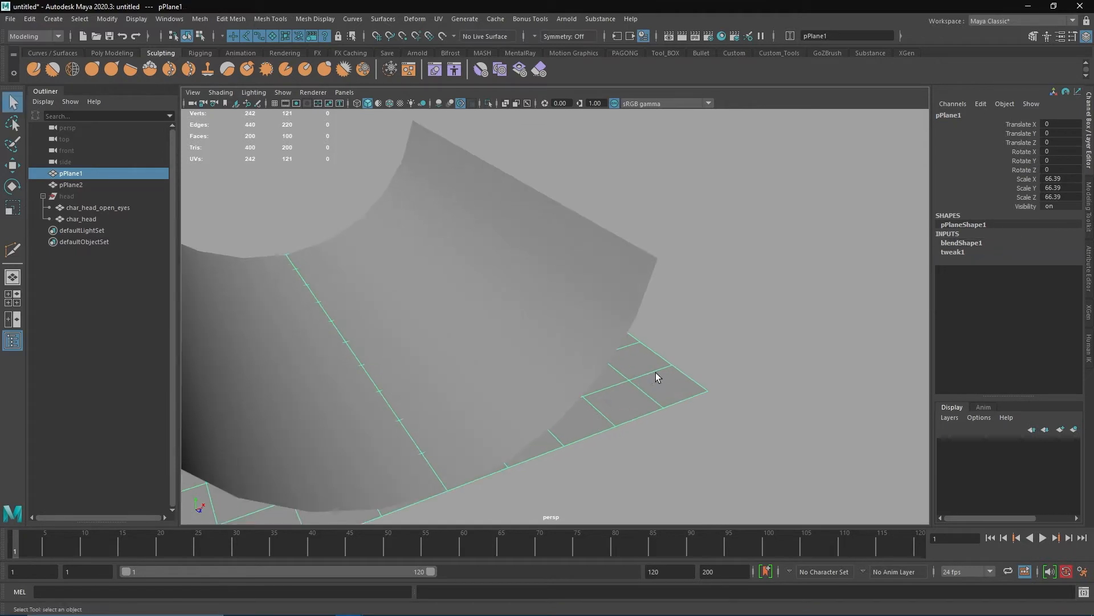
click(70, 185)
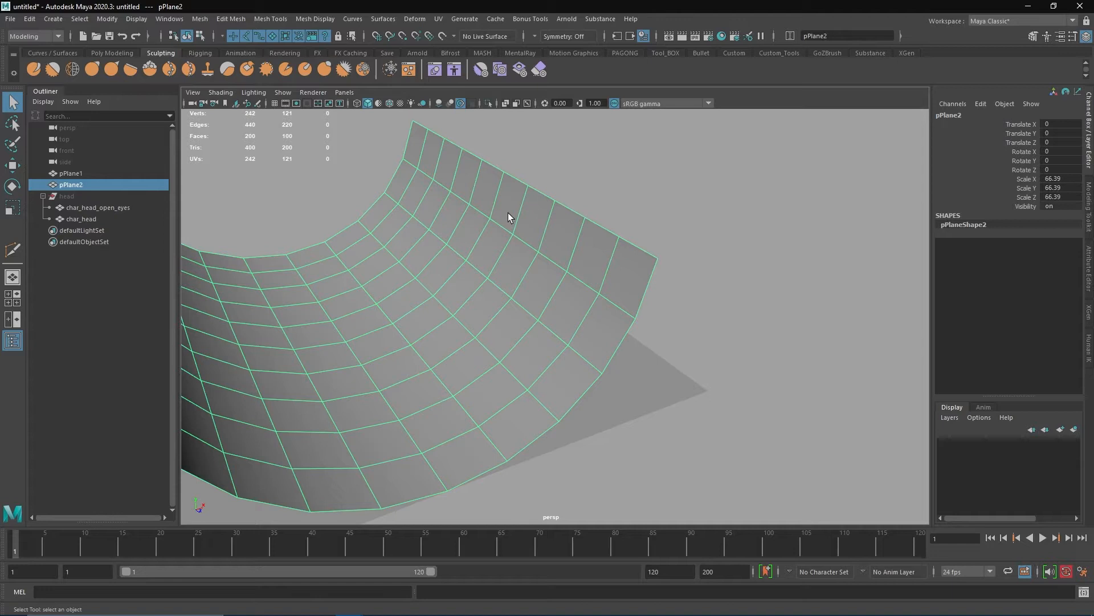
Show the planes' vertices and pick a corner vertex of the curved pPlane2, then reselect pPlane1
click(71, 173)
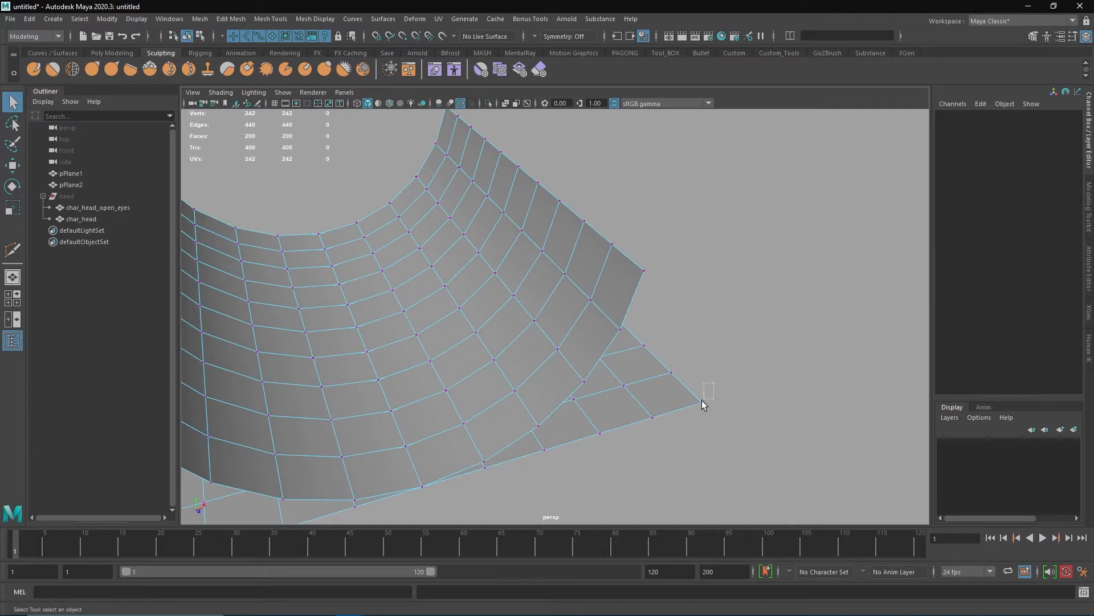
click(643, 271)
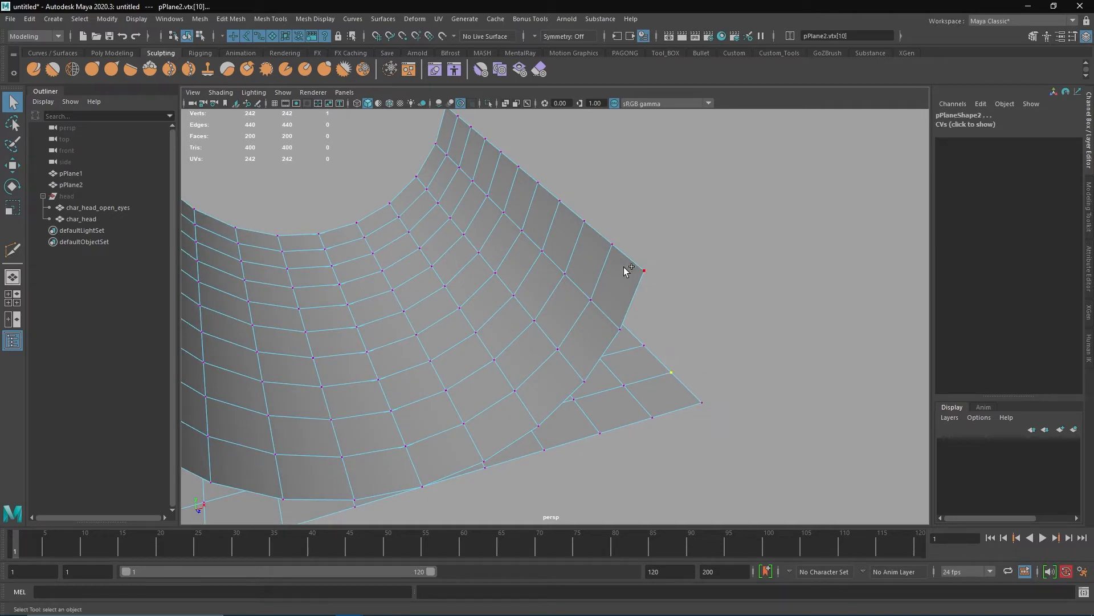
click(71, 184)
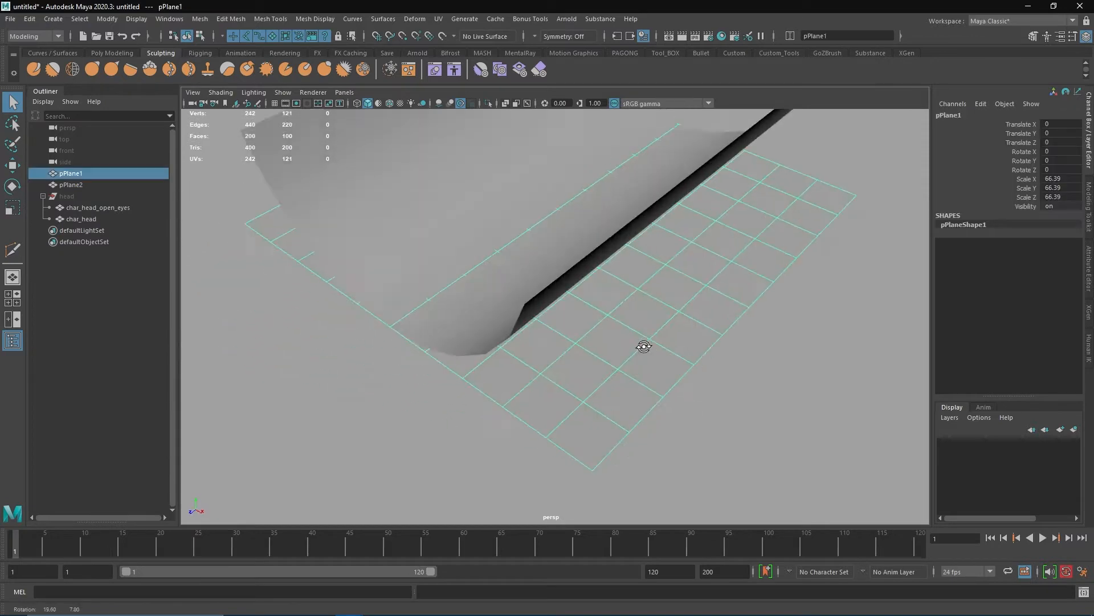
Delete an edge on the flat pPlane1, undo it, and orbit around both planes
click(663, 325)
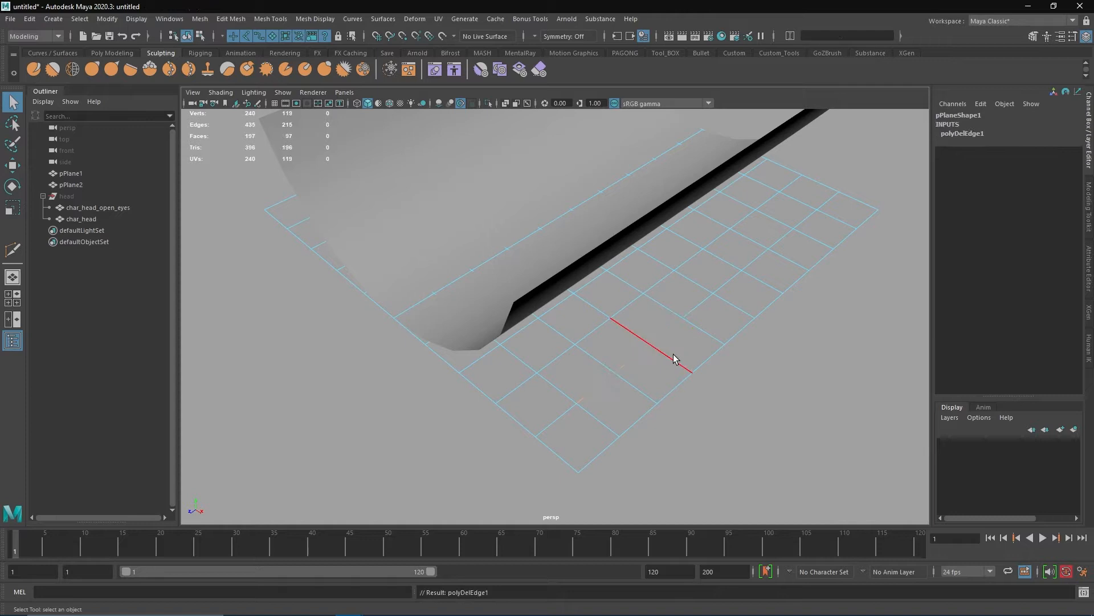
click(71, 172)
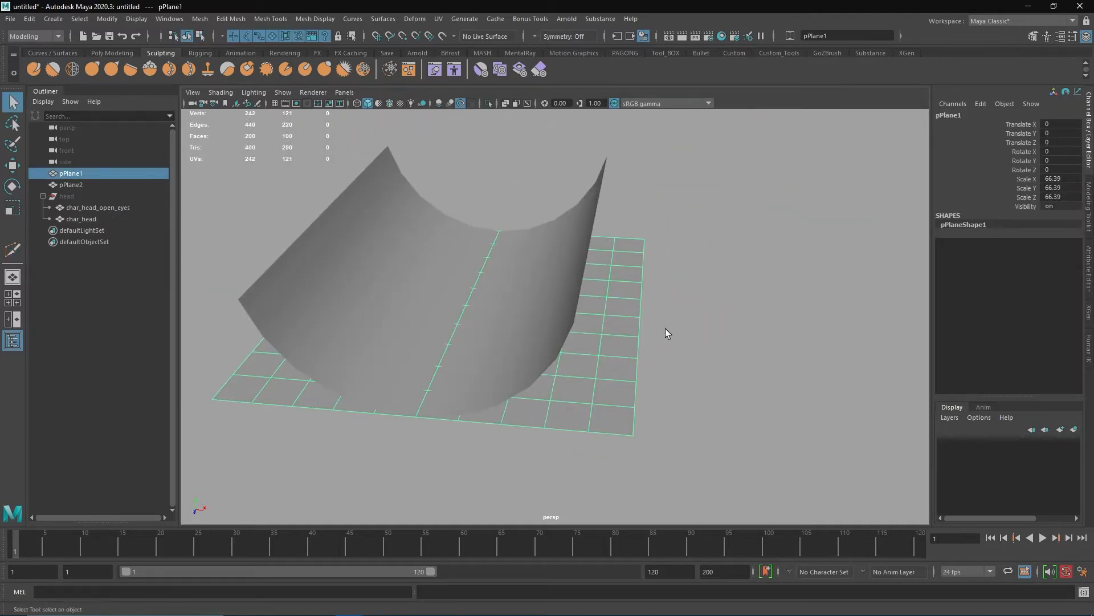
mouse_move(304, 137)
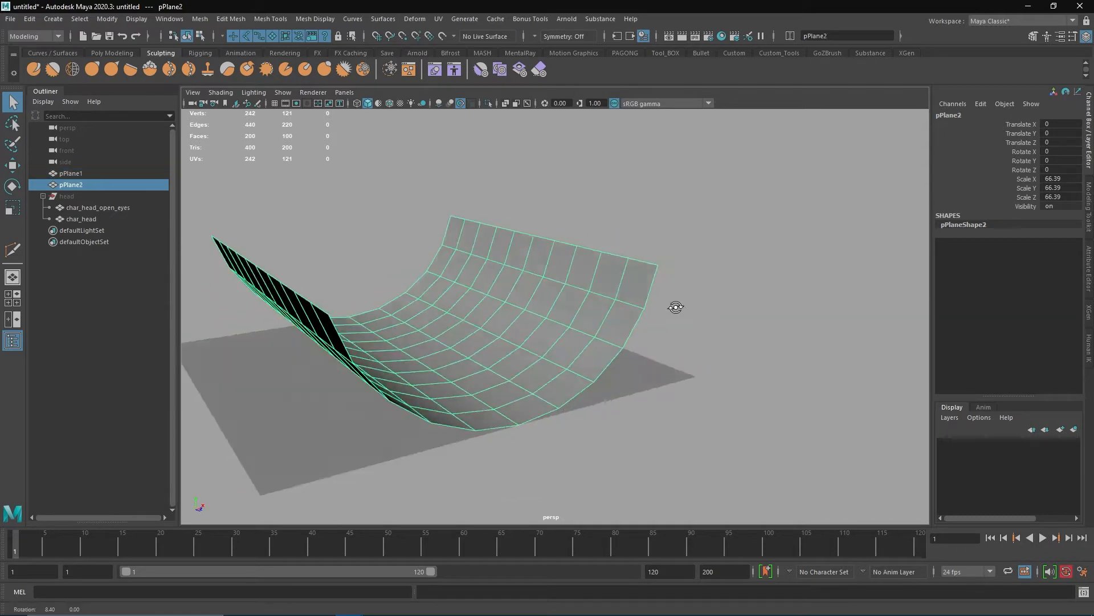
drag(676, 308, 710, 310)
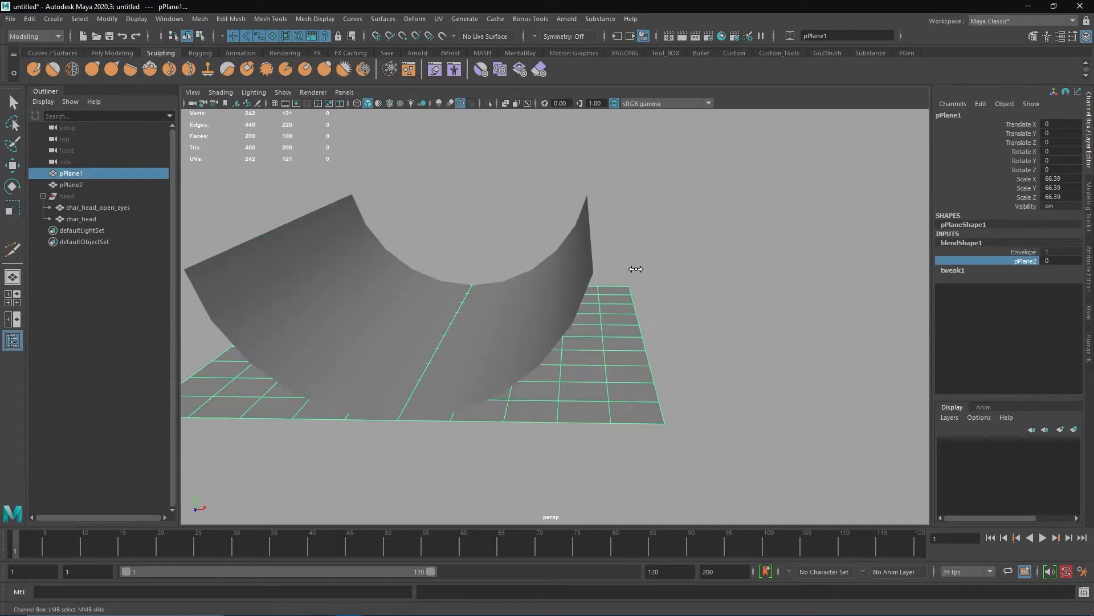
drag(635, 269, 607, 408)
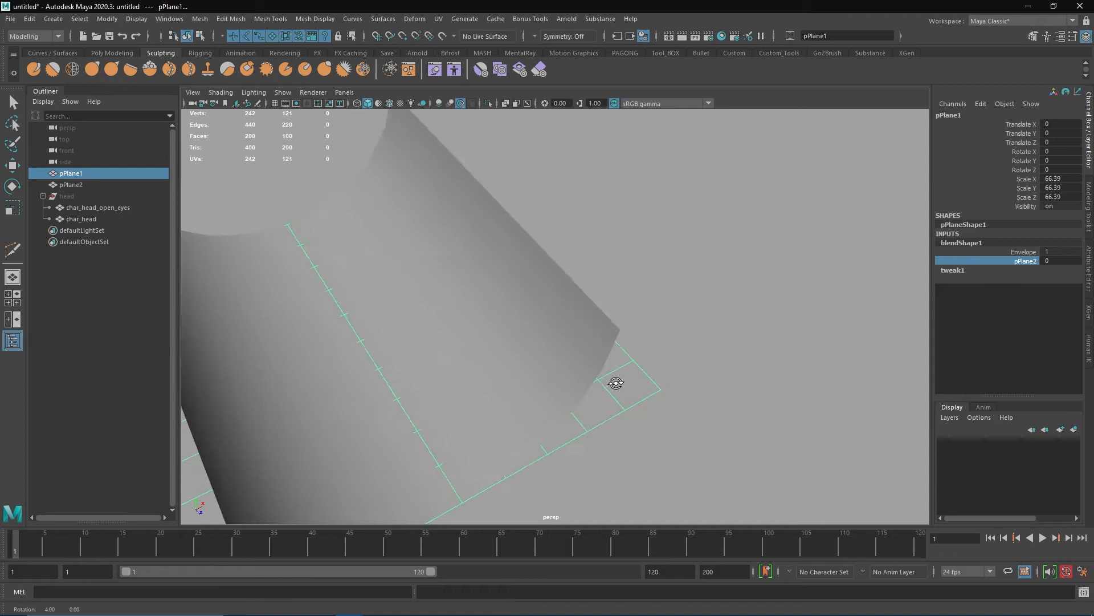
right_click(615, 384)
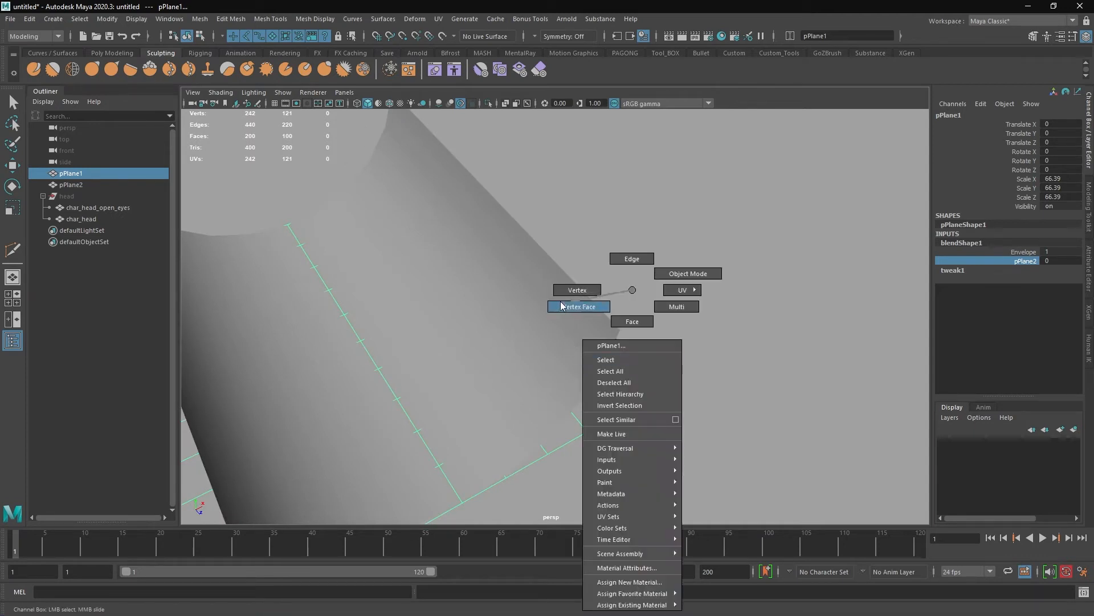
click(579, 306)
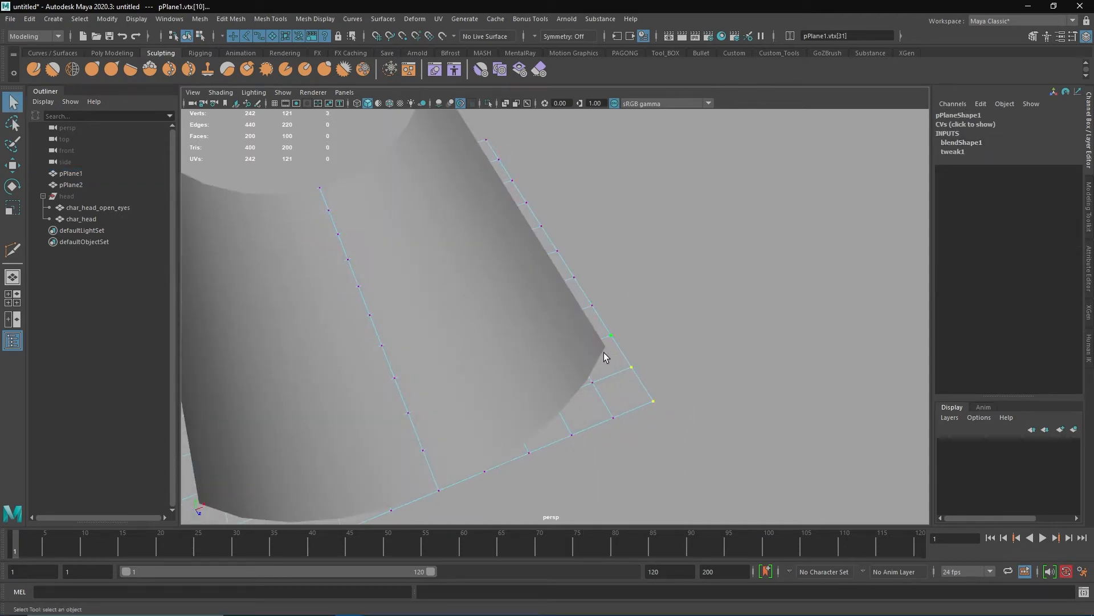
click(631, 367)
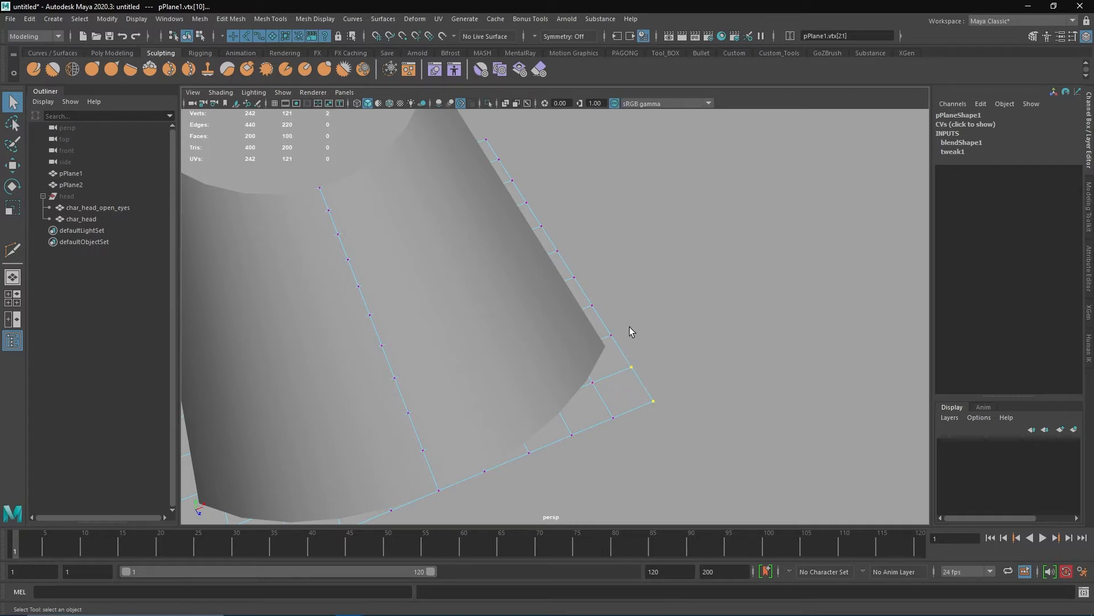
click(71, 184)
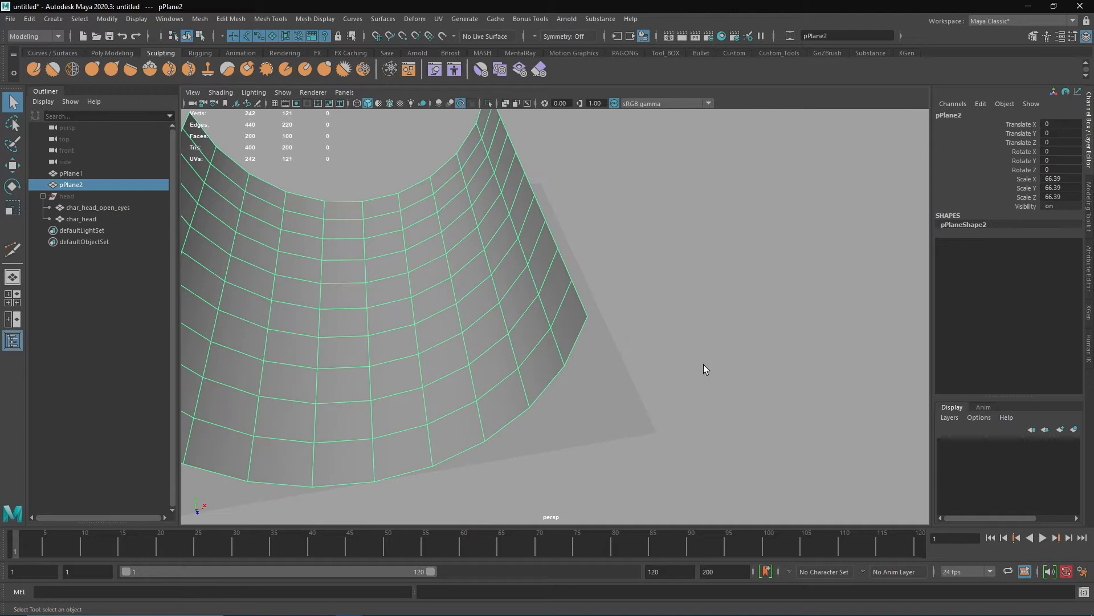
click(583, 294)
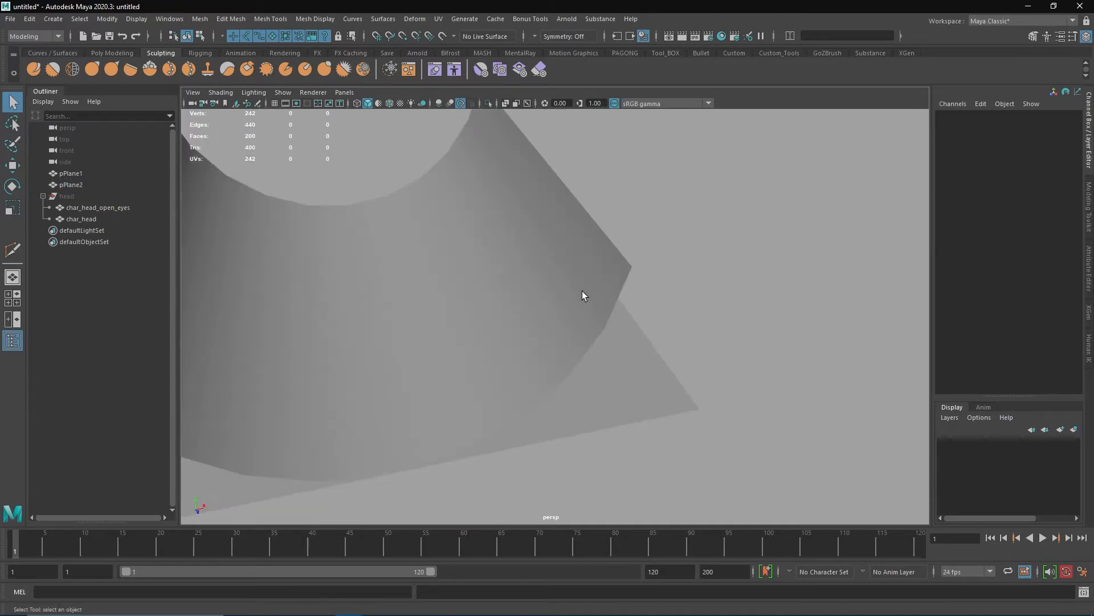
click(71, 184)
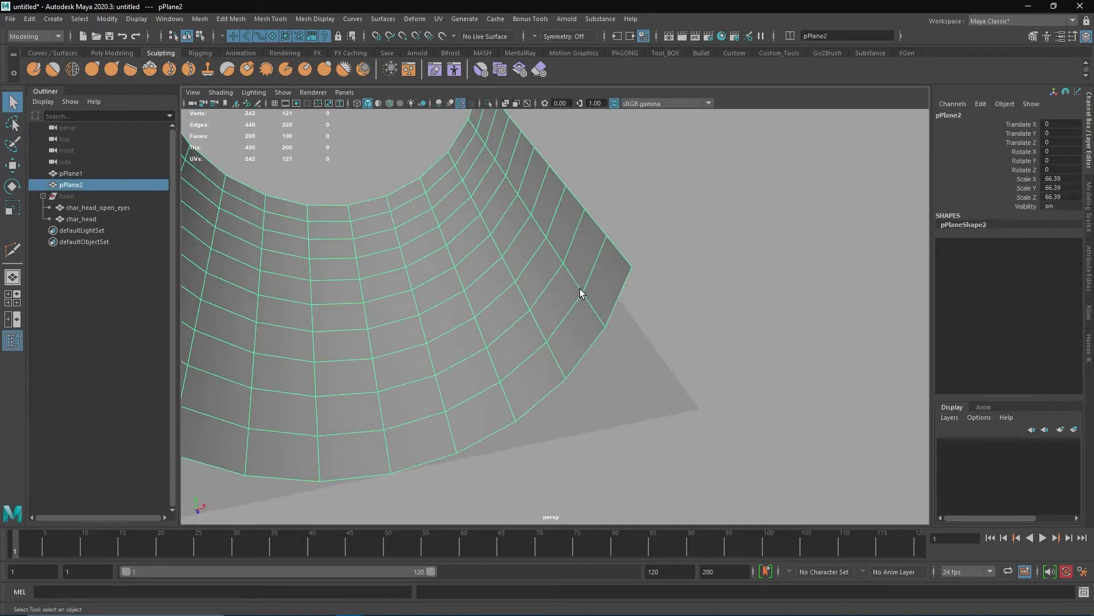
Run Transfer Vertex Order on both planes, accept a corner vertex of pPlane2, then reselect pPlane1
click(200, 19)
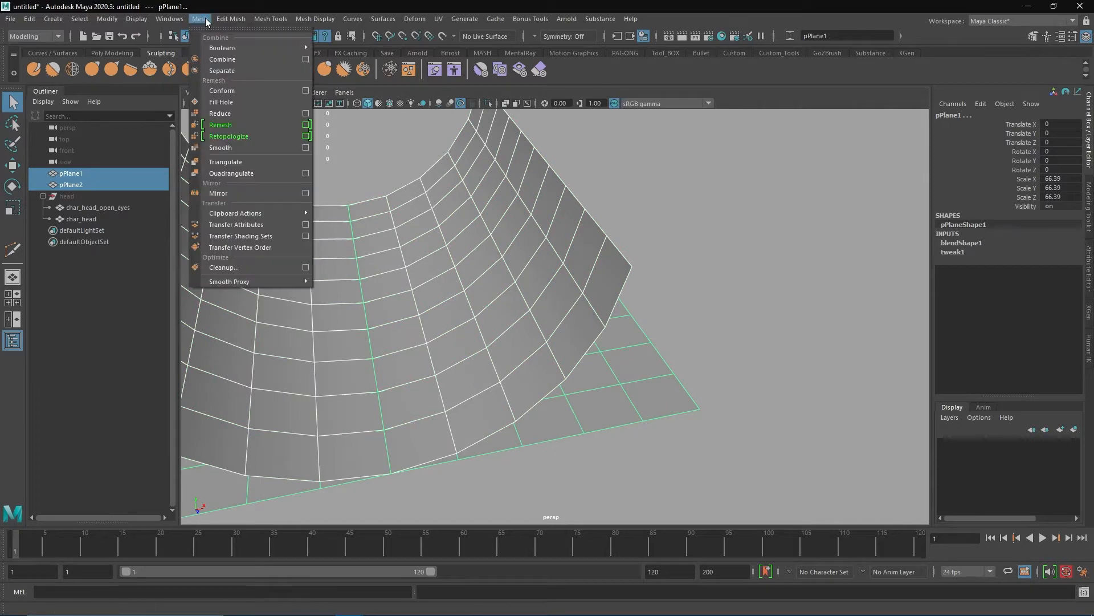
mouse_move(239, 248)
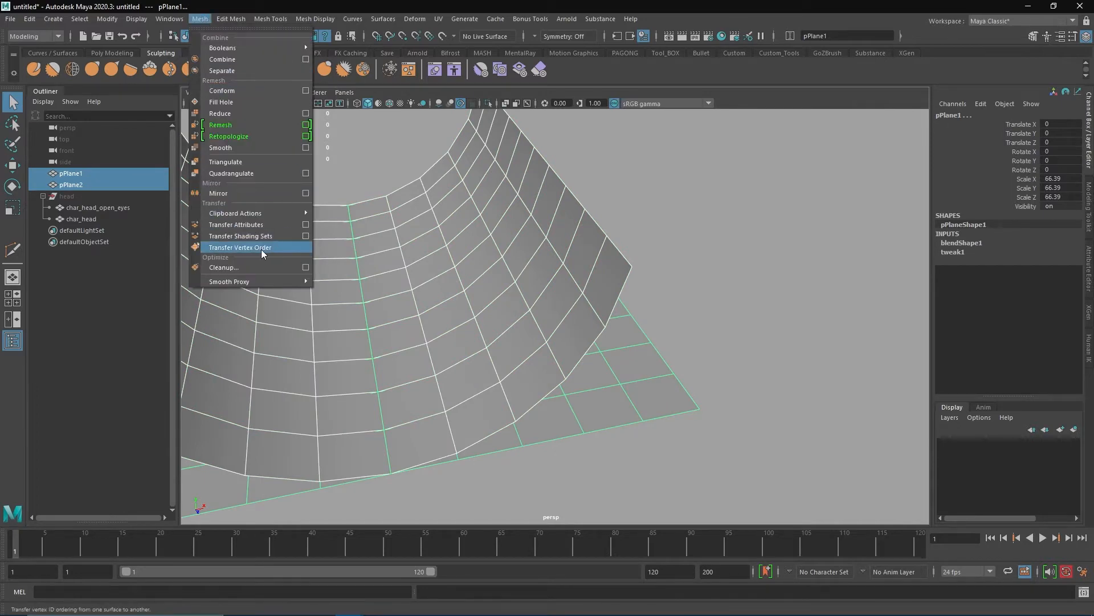
click(240, 247)
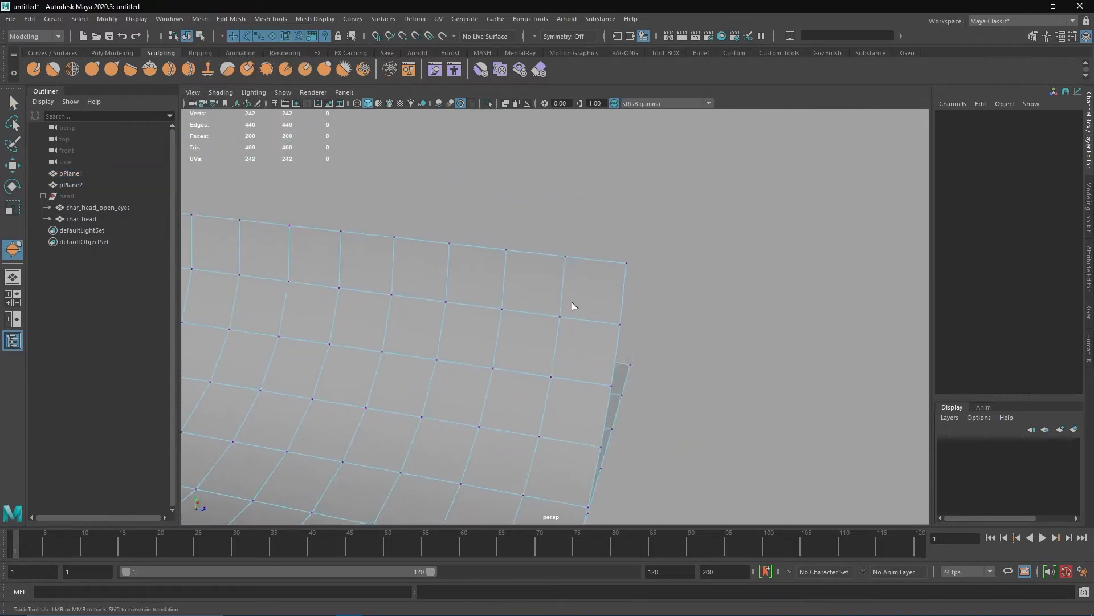
drag(572, 307, 569, 253)
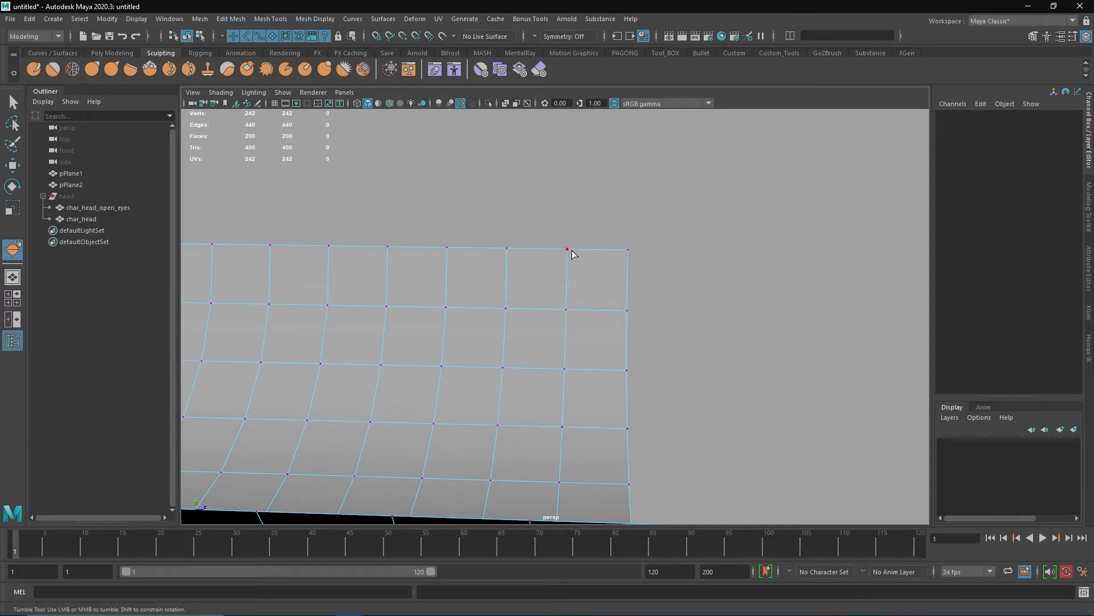
click(567, 250)
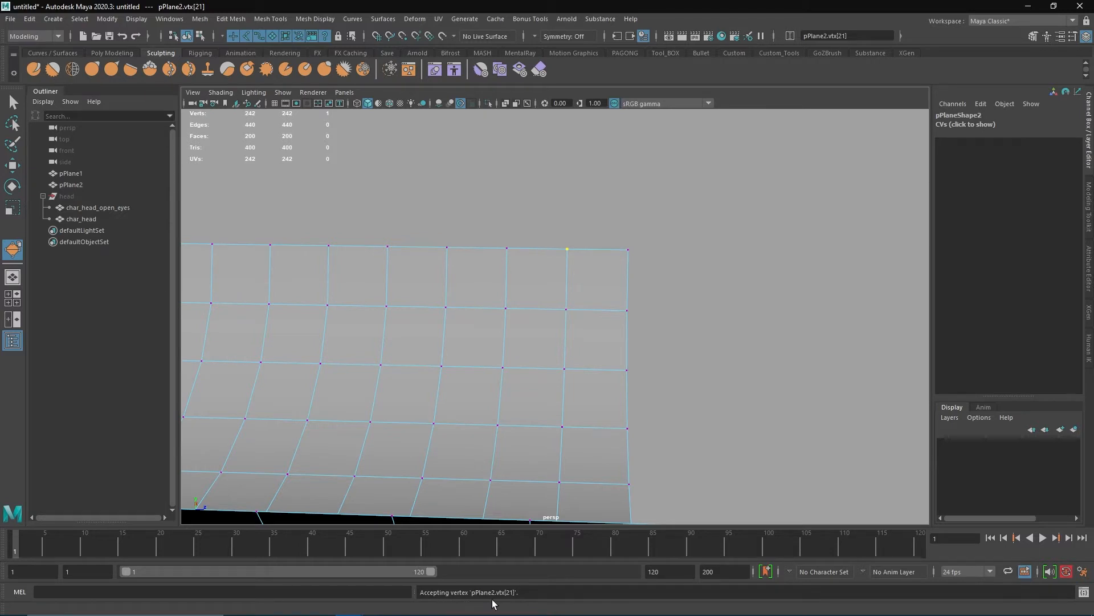
click(626, 310)
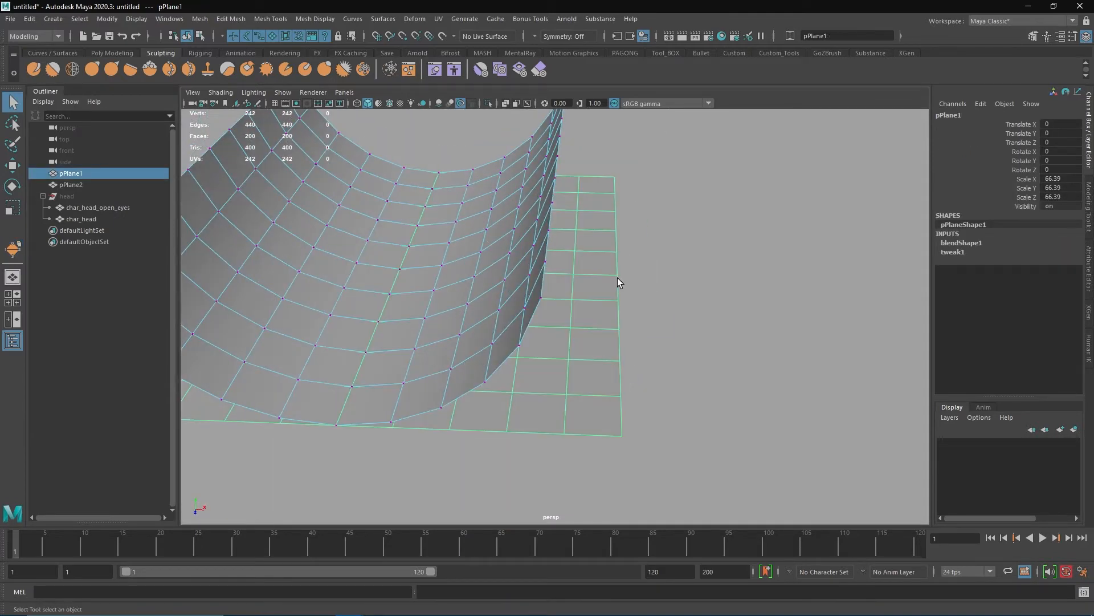
mouse_move(634, 316)
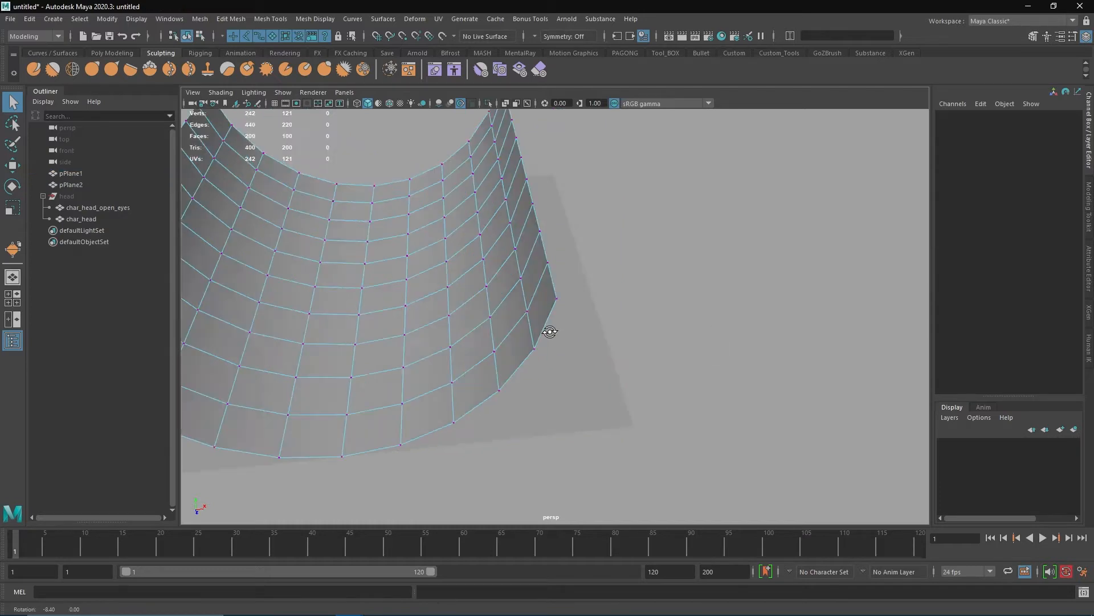
Select pPlane2 then pPlane1, run Transfer Vertex Order and pick the first source vertex
click(71, 185)
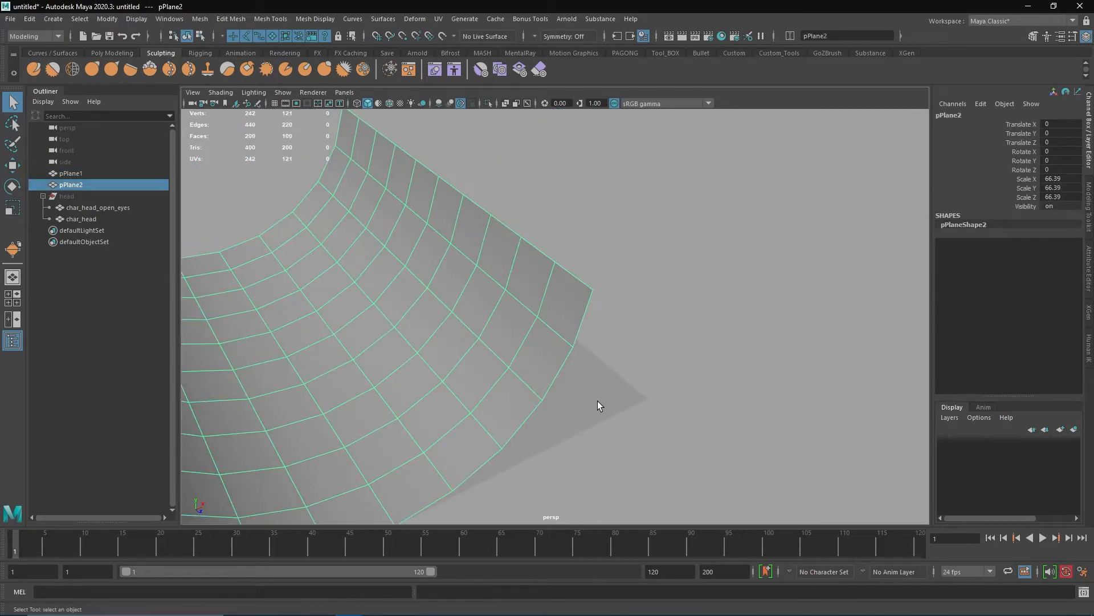
click(199, 19)
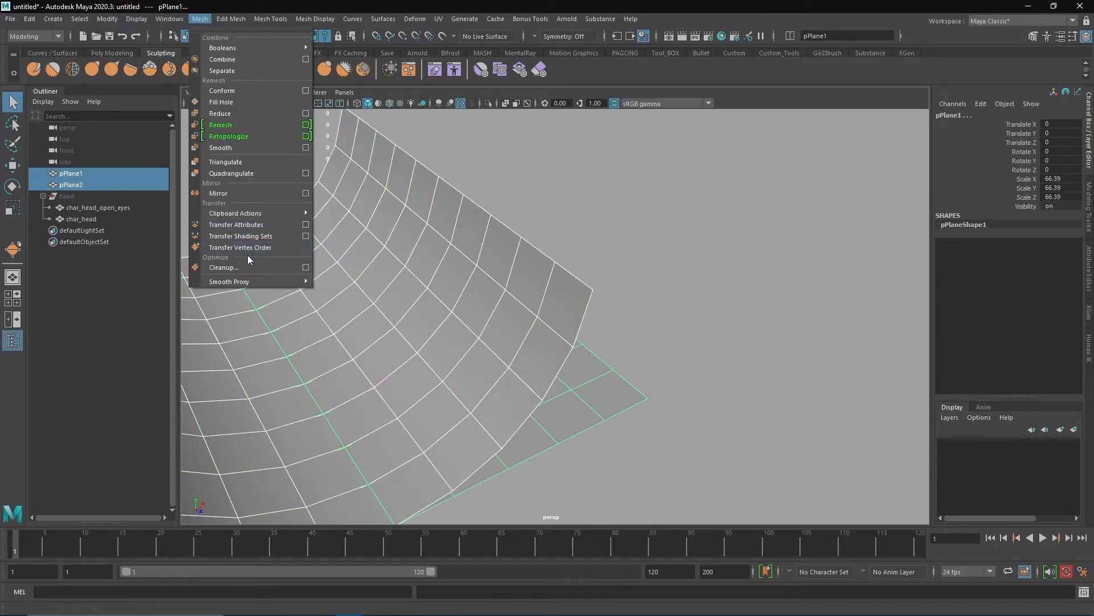
click(240, 247)
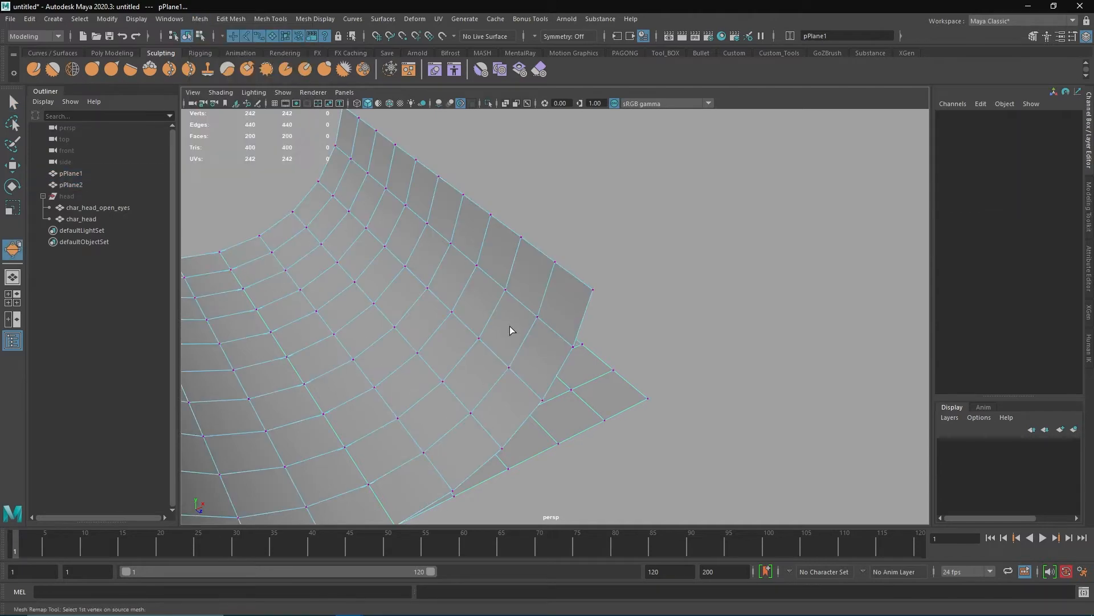
click(568, 310)
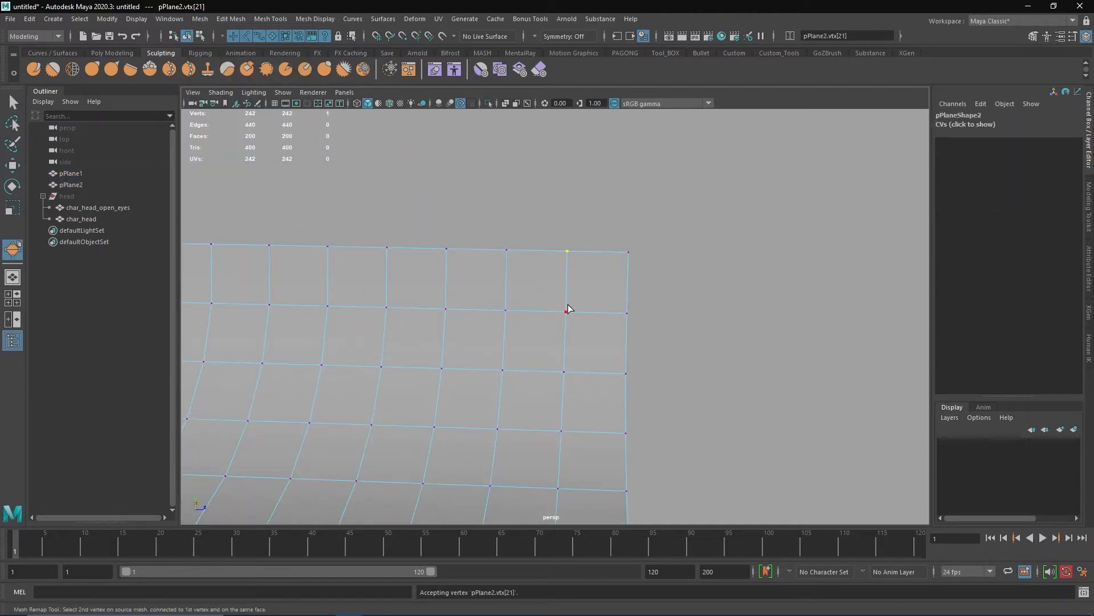
drag(569, 309, 566, 275)
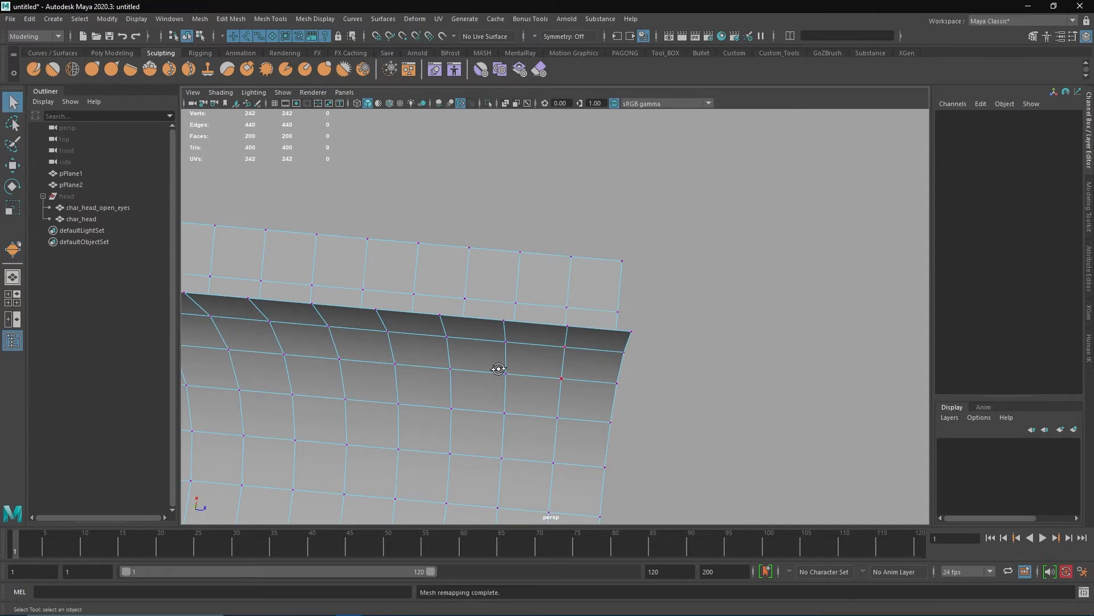
Pick the matching corner vertices on pPlane1 until Maya reports mesh remapping complete
click(70, 185)
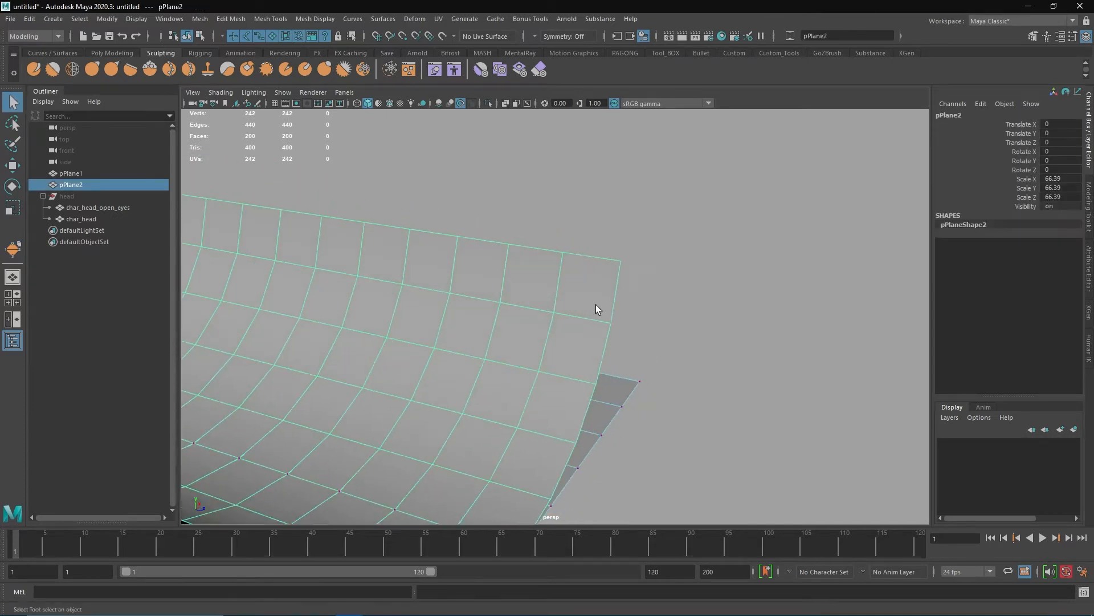
click(71, 173)
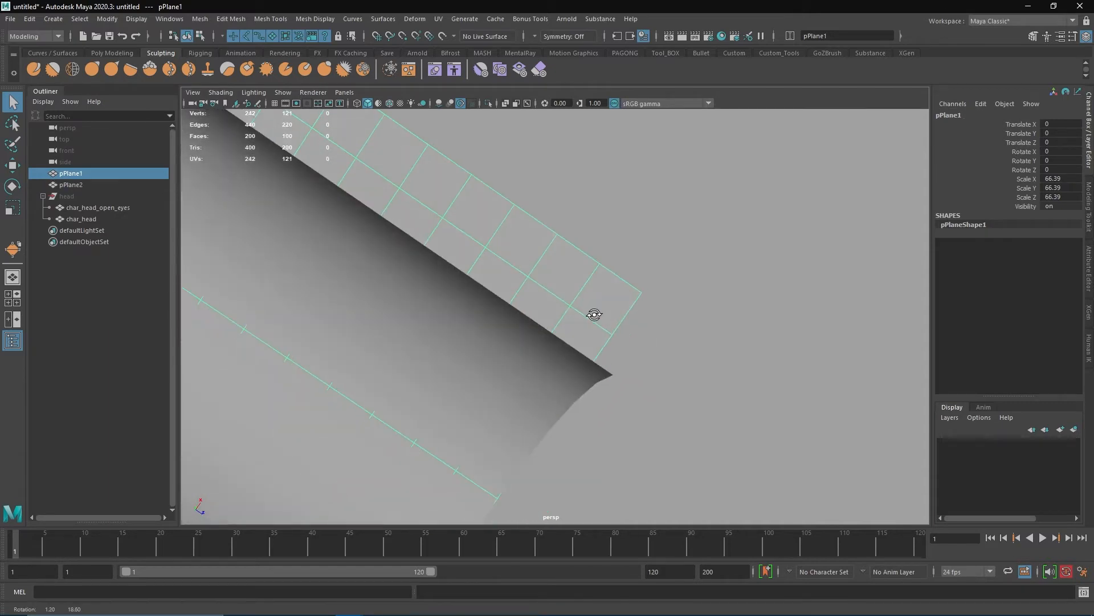
drag(593, 314, 537, 272)
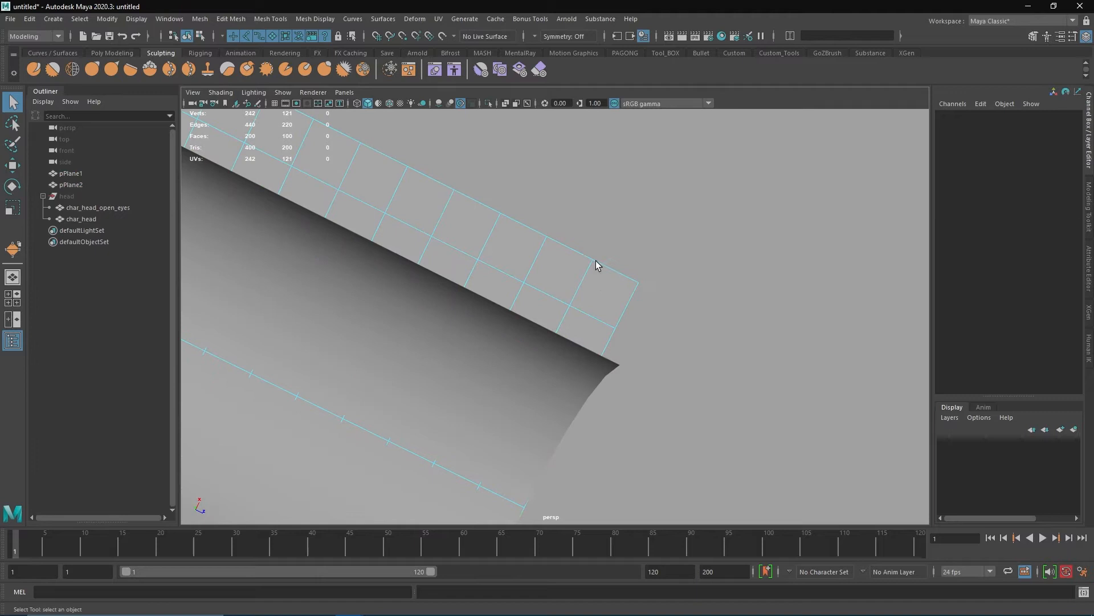
click(615, 328)
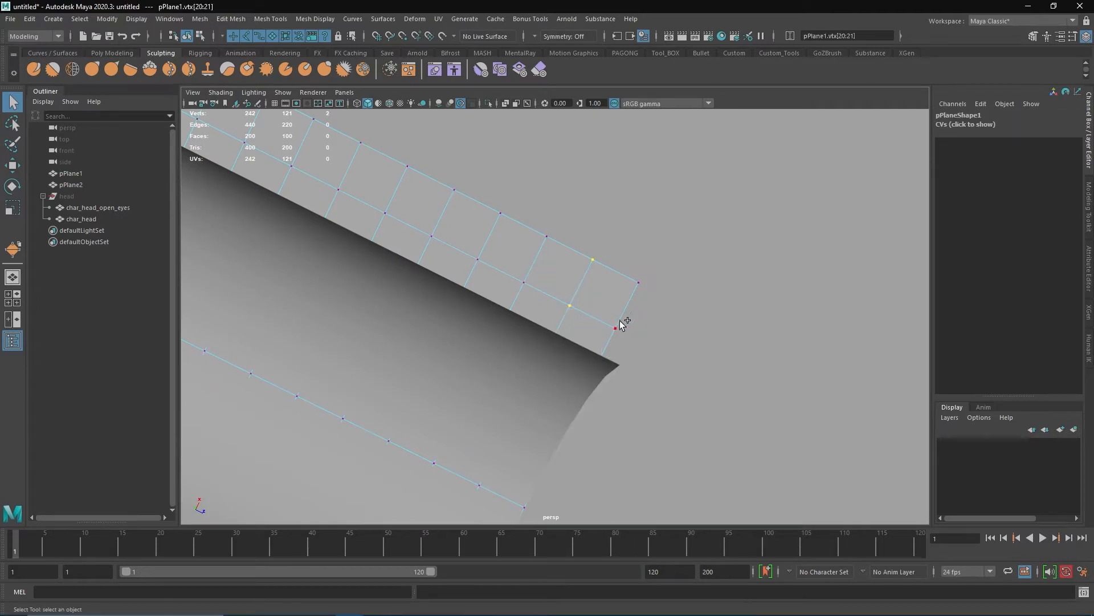
drag(621, 323, 564, 368)
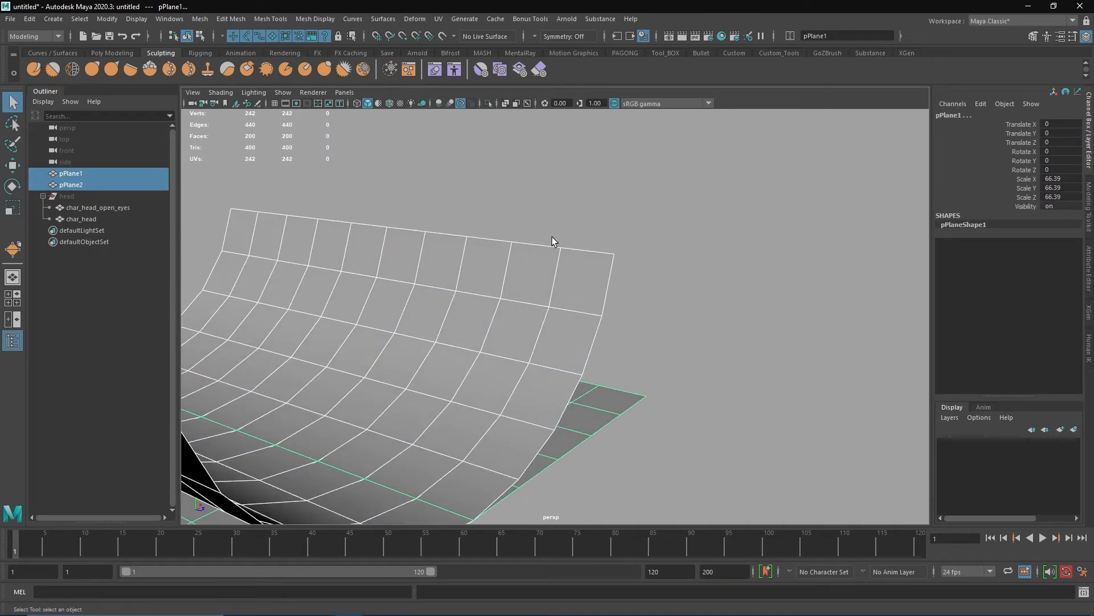
mouse_move(596, 309)
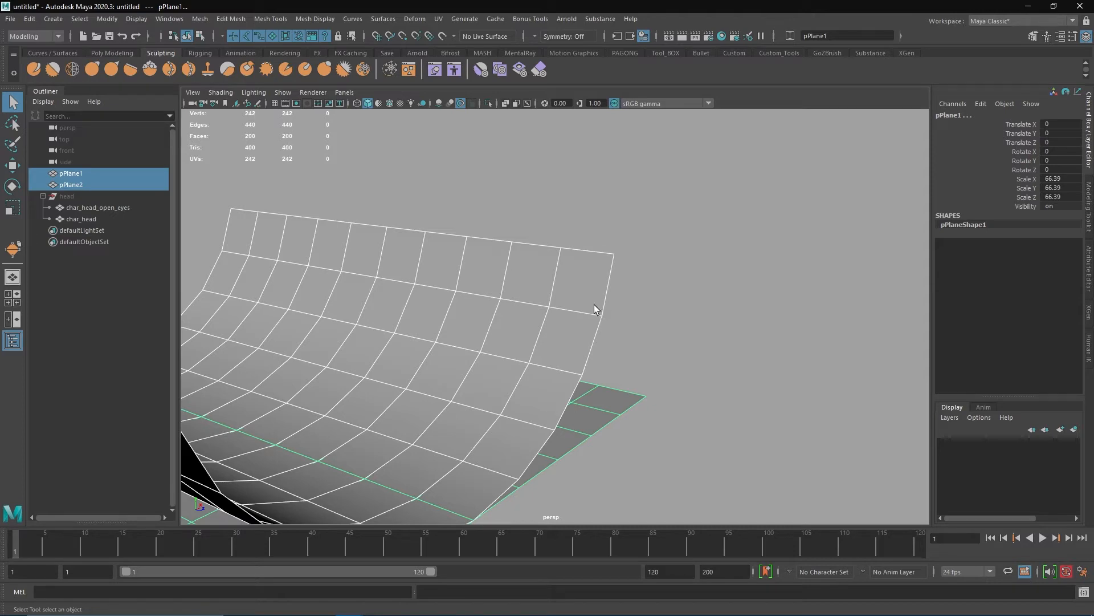
Expand blendShape1 on pPlane1 and drag the pPlane2 target weight to check the deformation
click(71, 184)
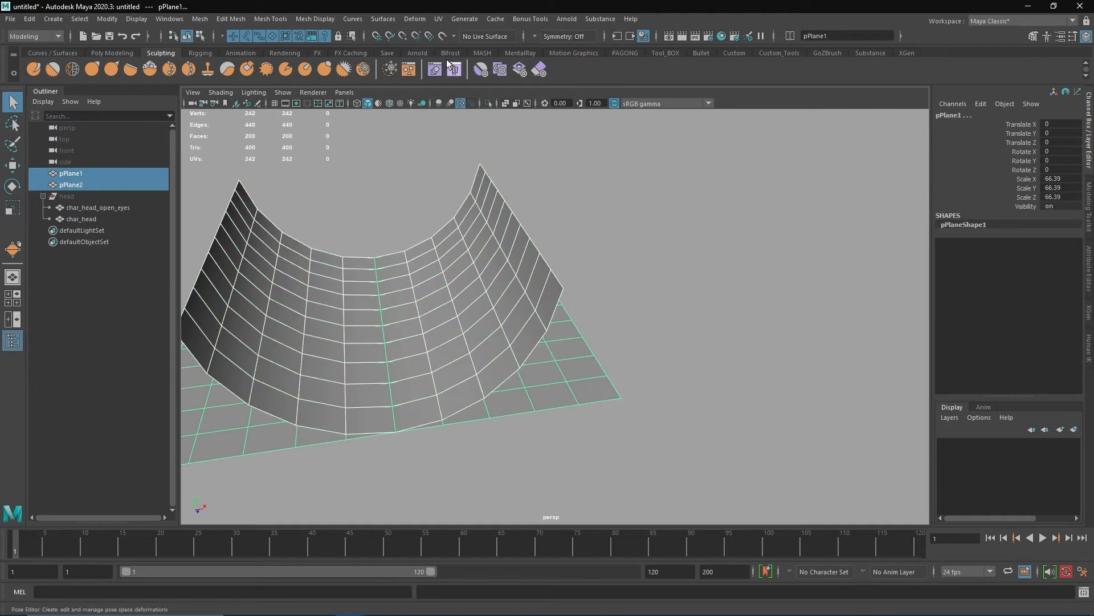
click(451, 69)
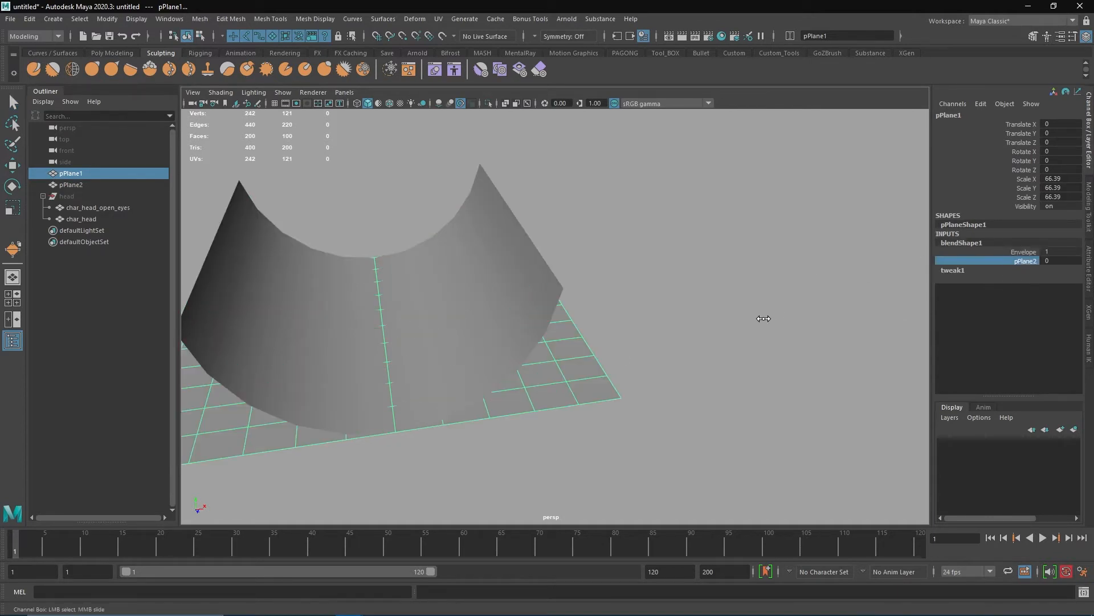
click(70, 185)
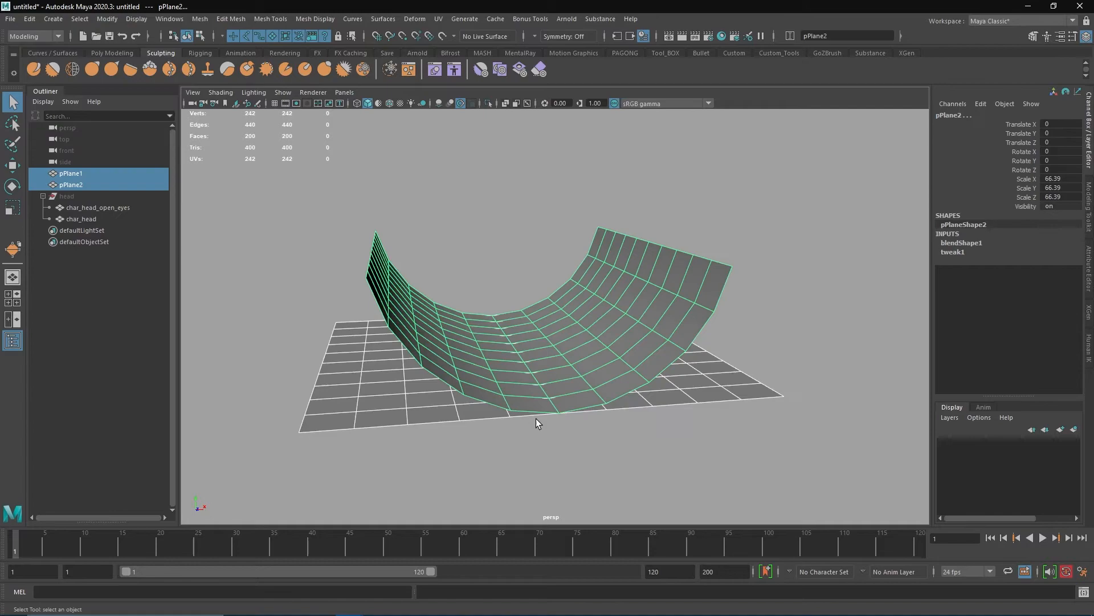
Alternate selecting char_head_open_eyes and char_head in the Outliner to compare them
click(67, 196)
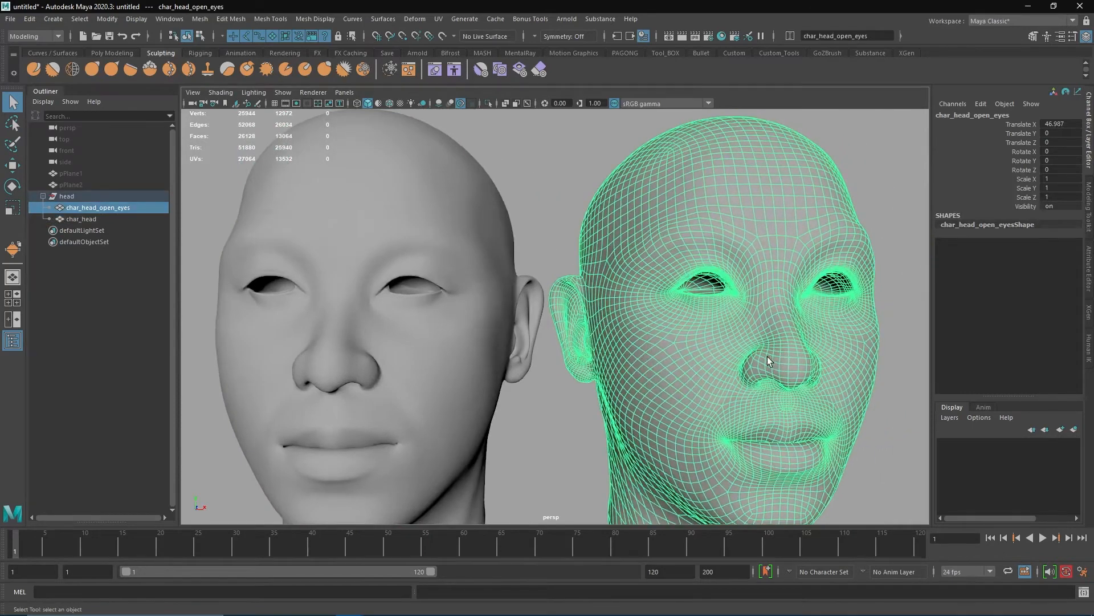
click(81, 218)
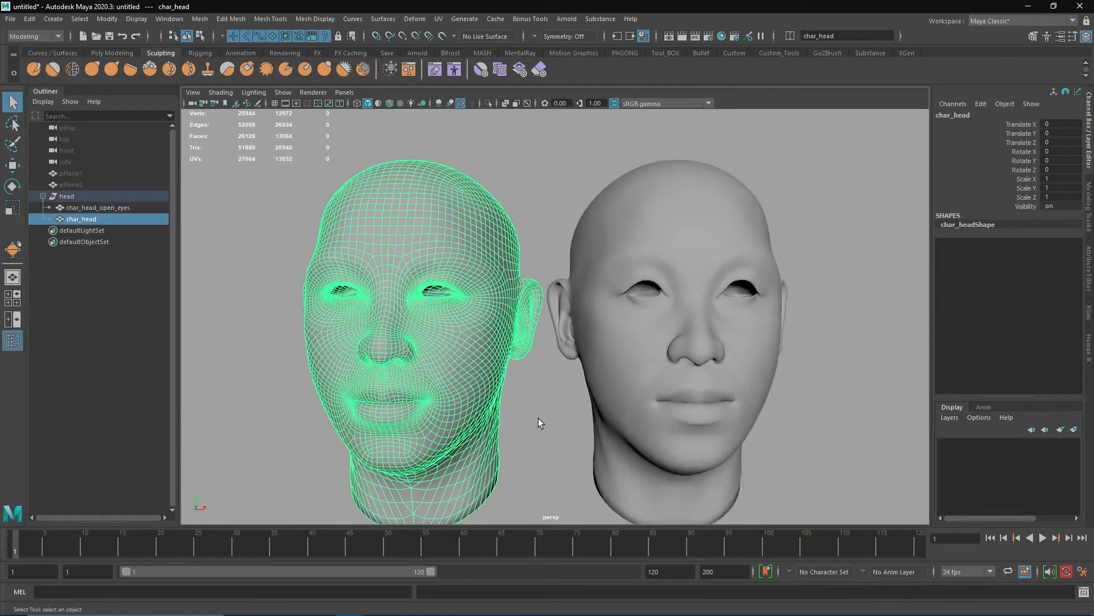
click(98, 207)
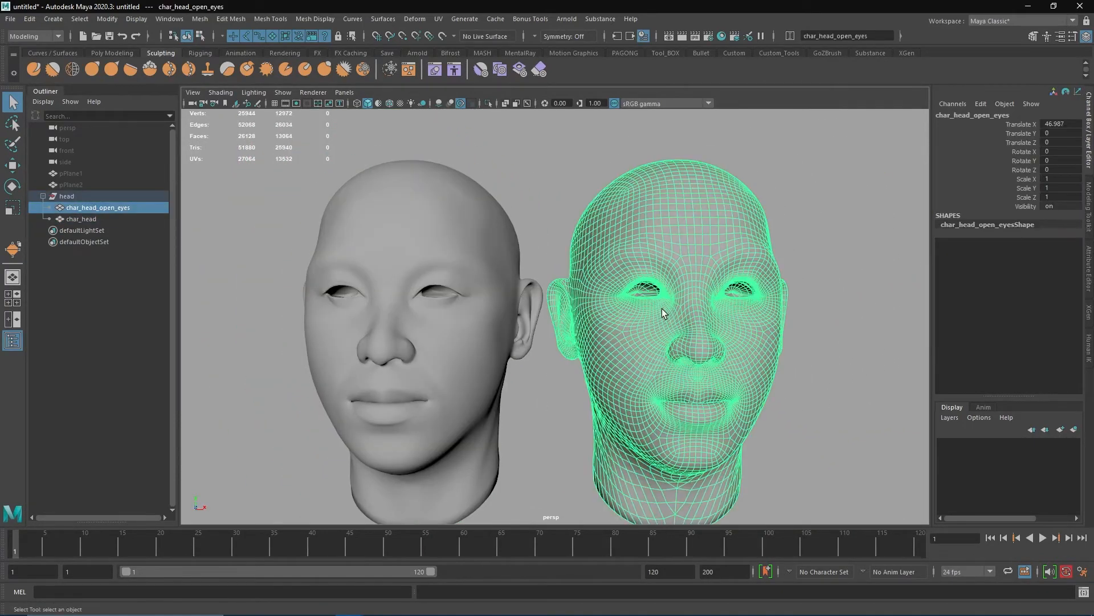
mouse_move(440, 341)
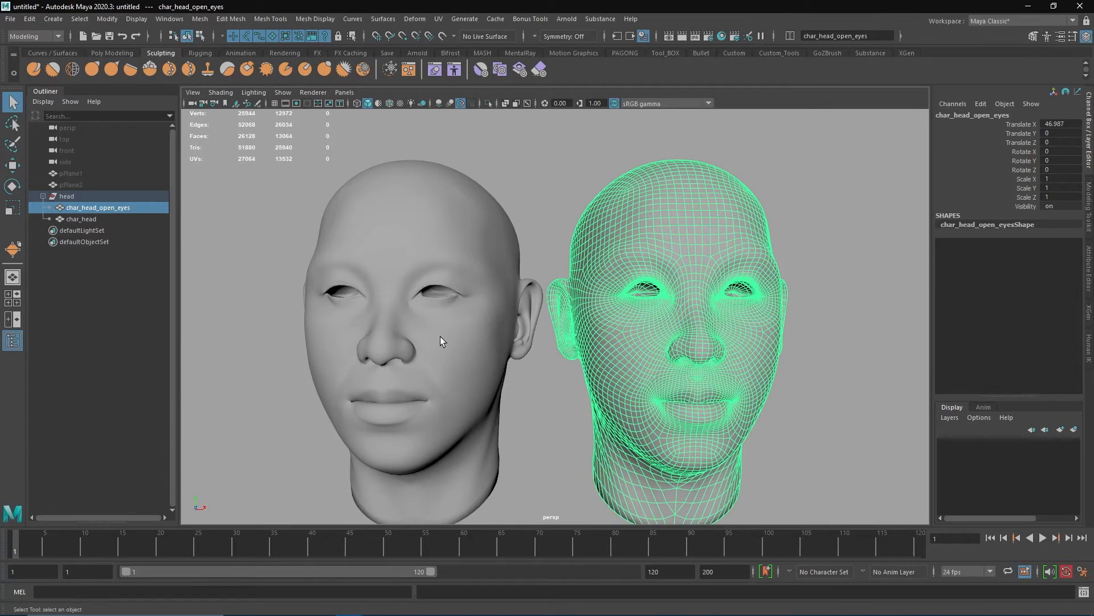
click(415, 20)
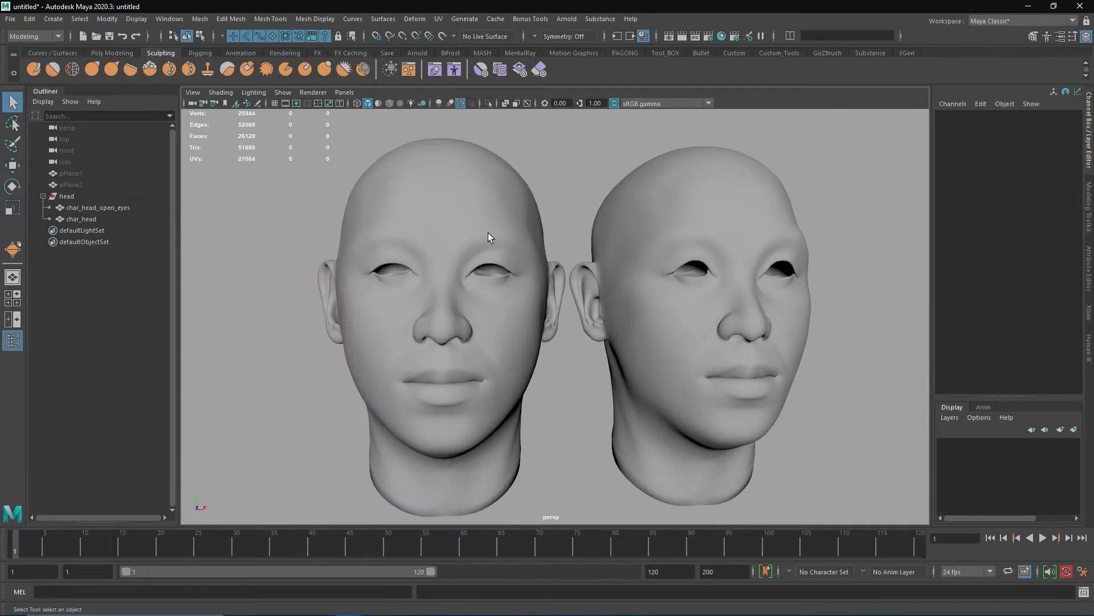
Select char_head and inspect blendShape2's char_head_open_eyes target weight, currently 0
click(81, 218)
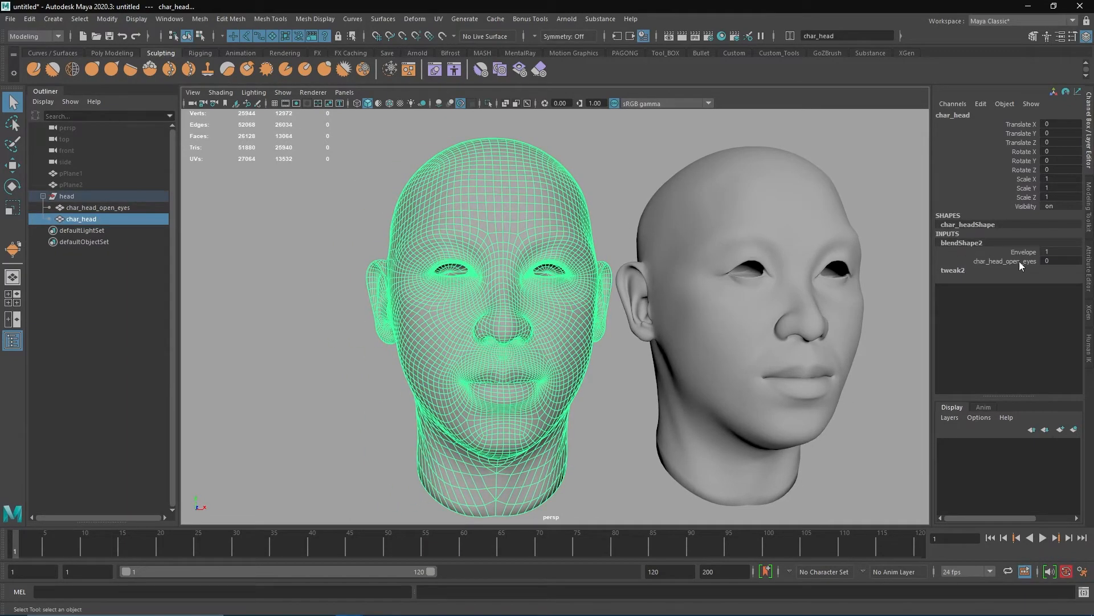
click(282, 93)
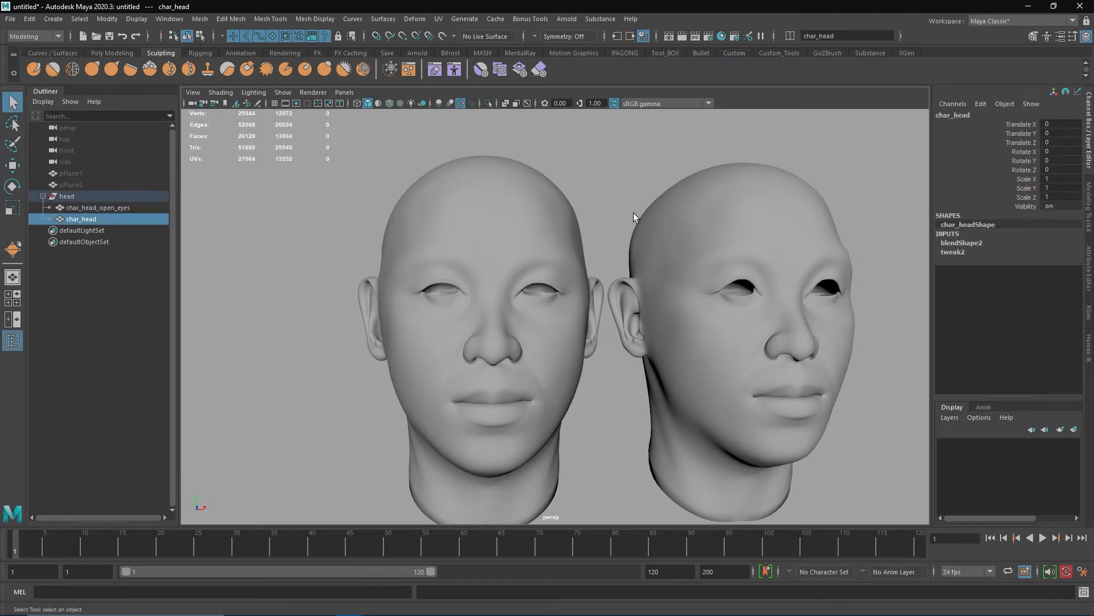
click(283, 92)
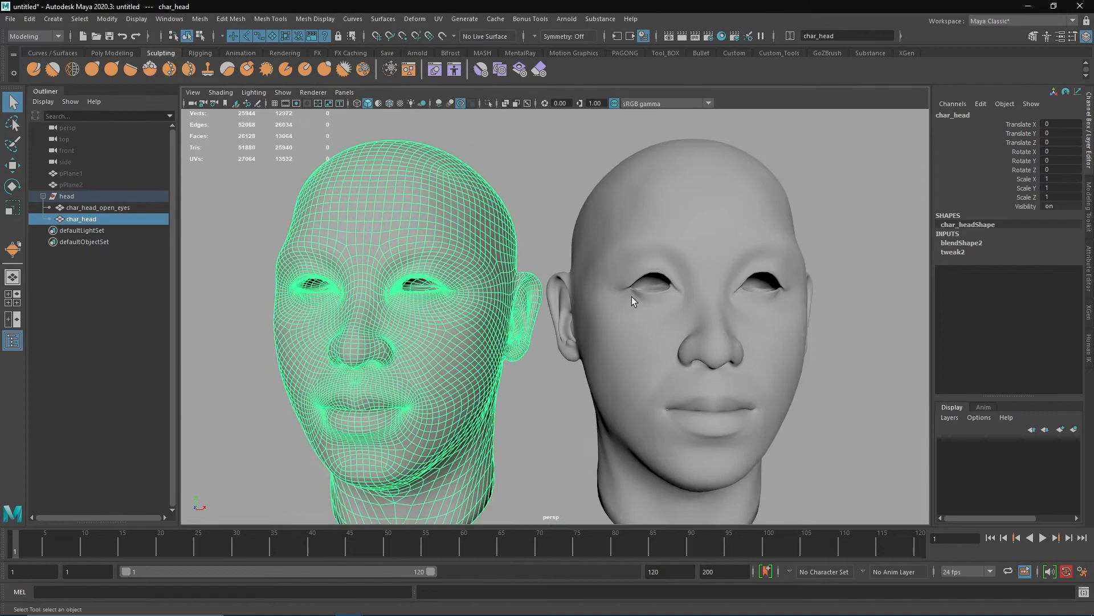
Inspect char_head_open_eyes, delete history on char_head, and clear the selection
click(98, 207)
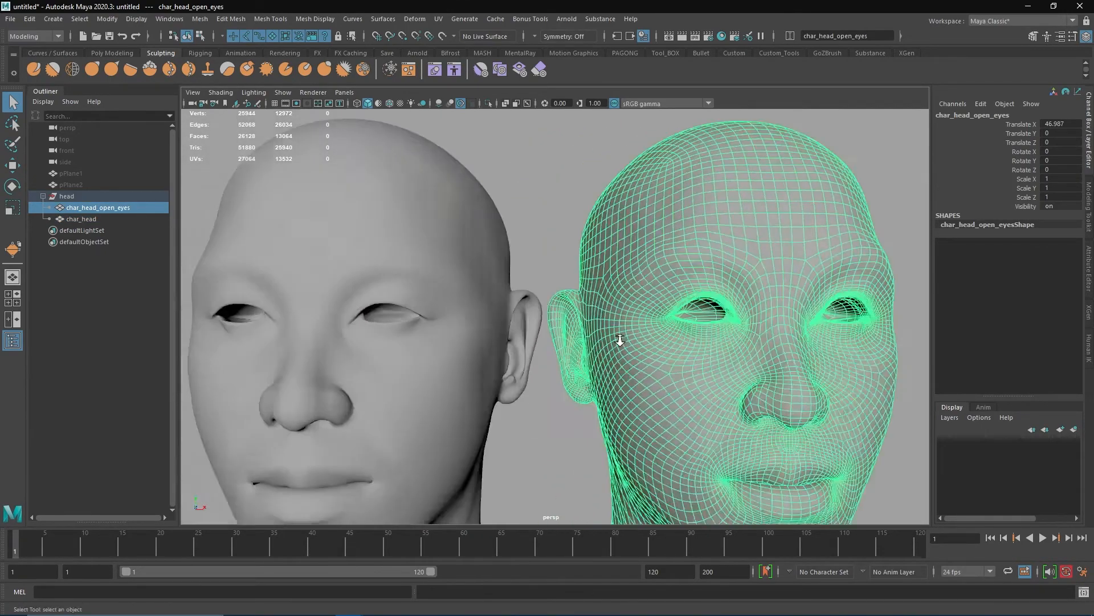
click(80, 219)
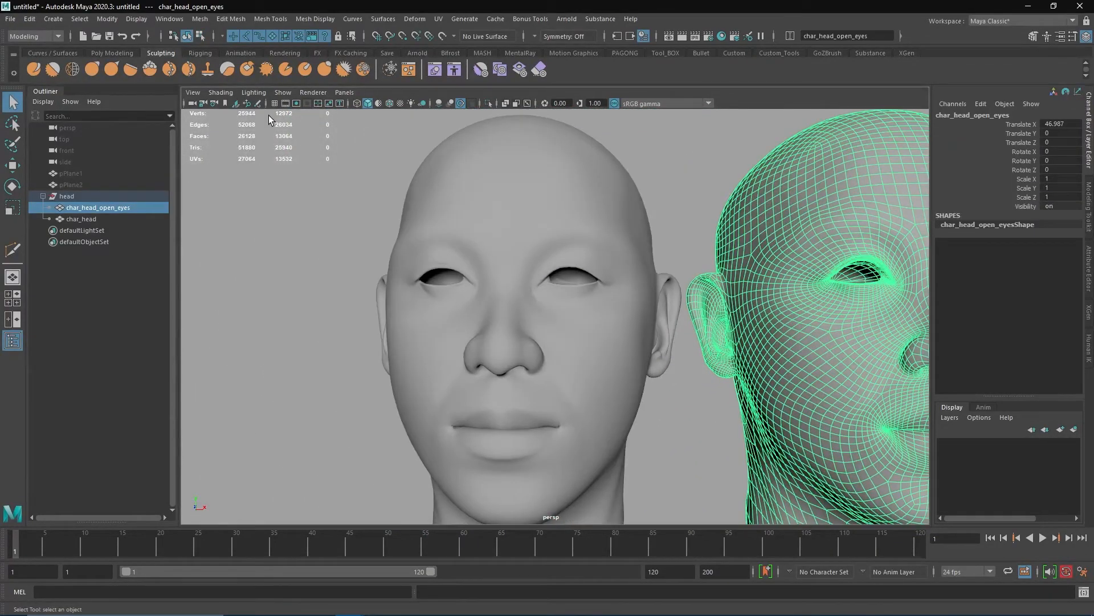
click(79, 219)
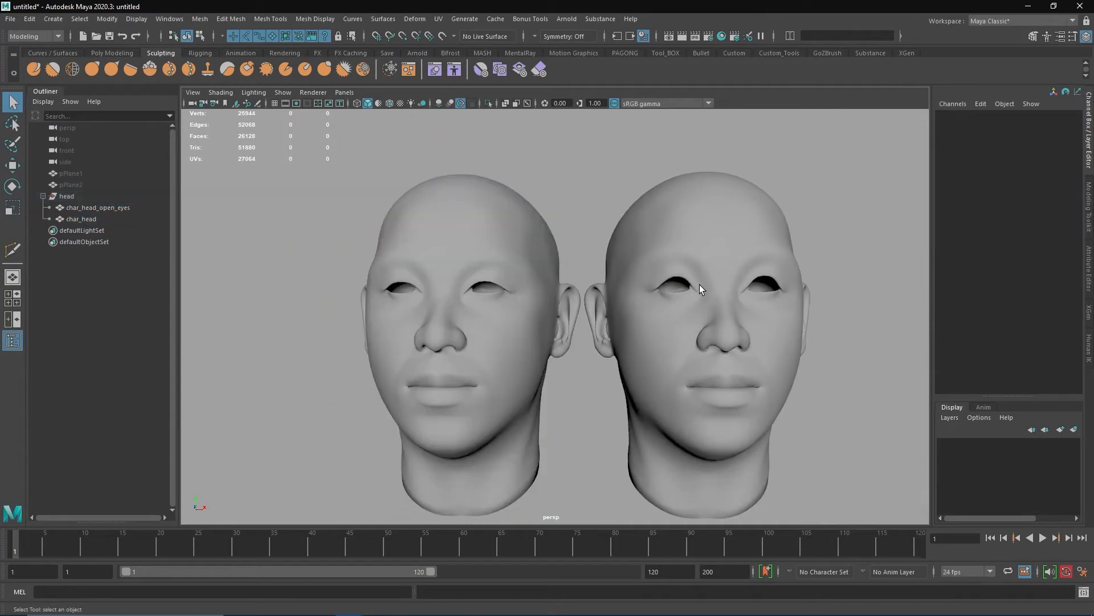
Create a Deform > Blend Shape from char_head_open_eyes onto char_head and set its weight to 1
click(414, 19)
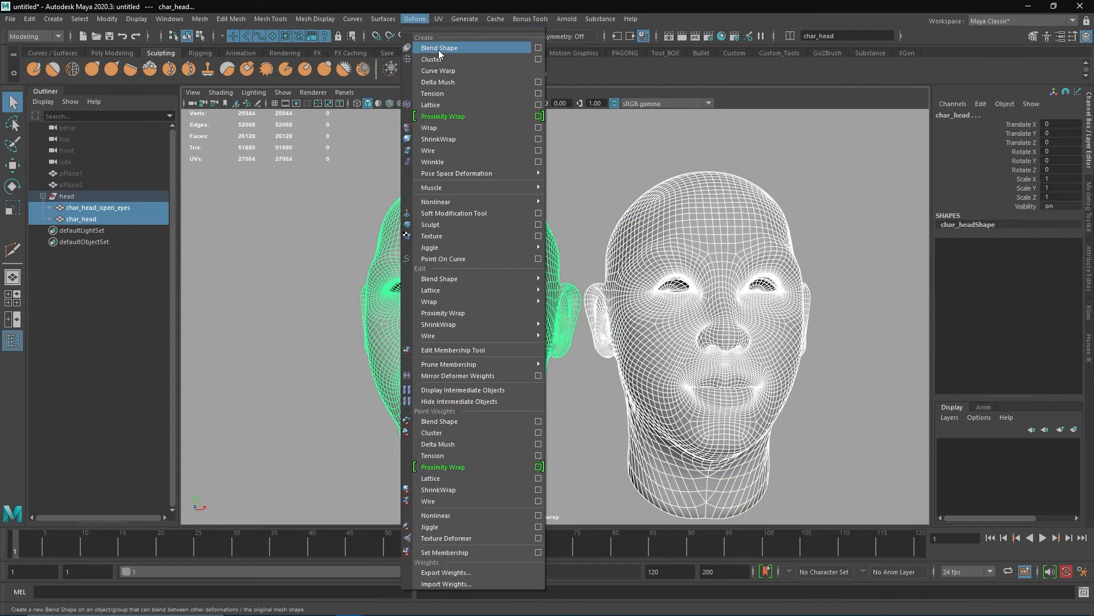
click(439, 47)
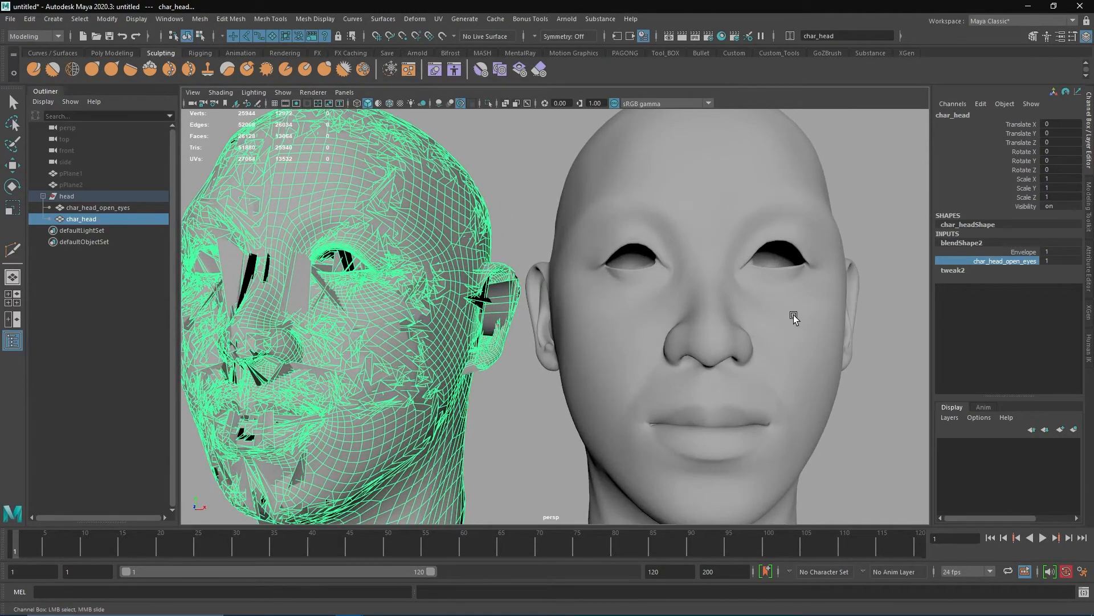
mouse_move(791, 333)
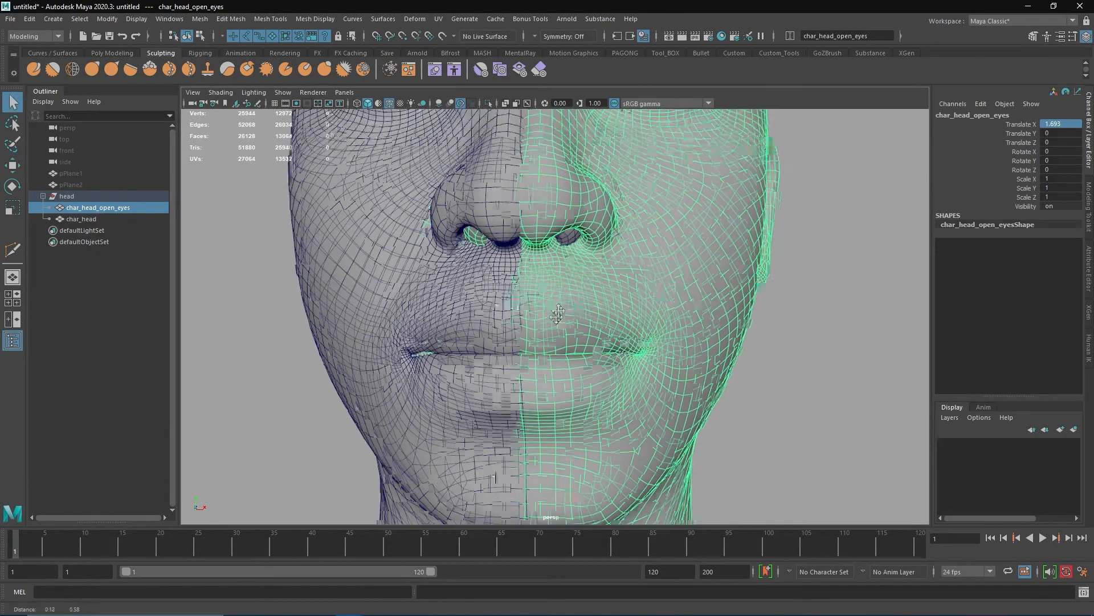
Overlay char_head_open_eyes at Translate X near zero and alternate selecting each head to compare mouth wireframes
click(81, 219)
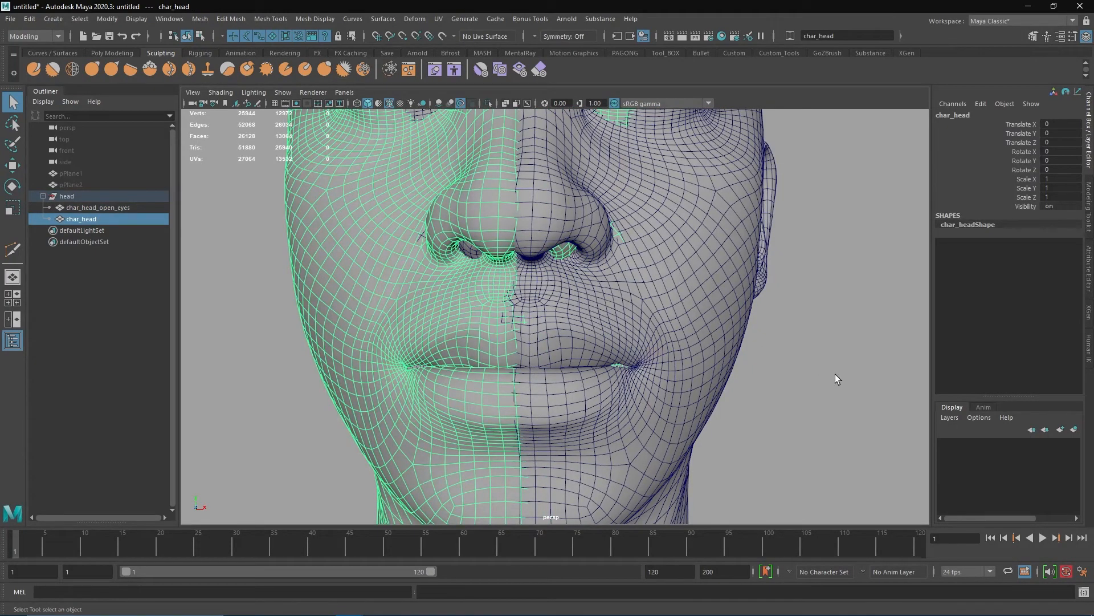
click(98, 208)
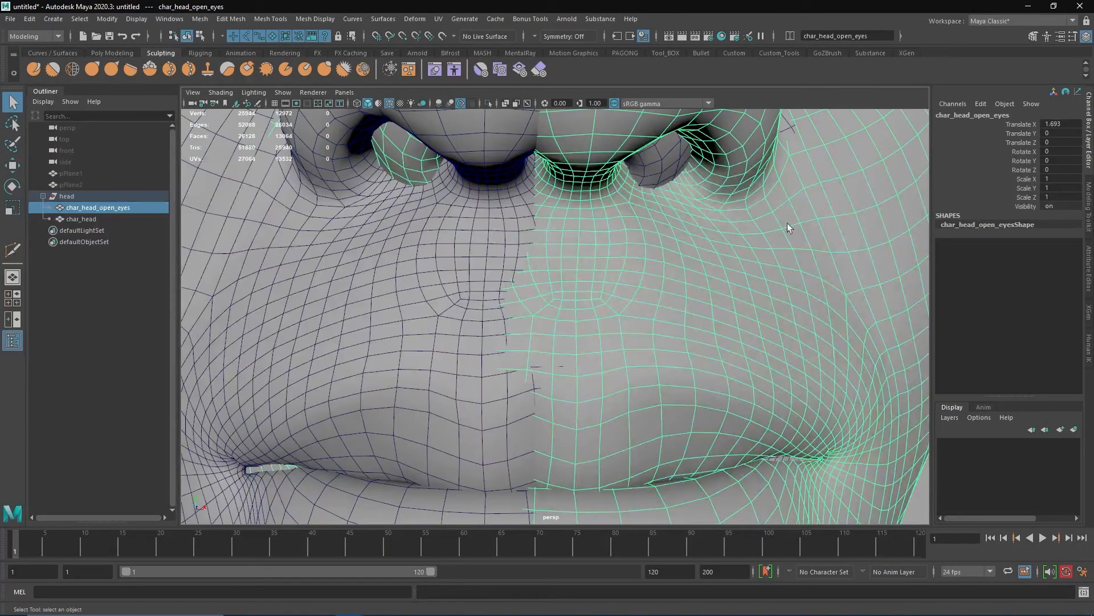
click(81, 218)
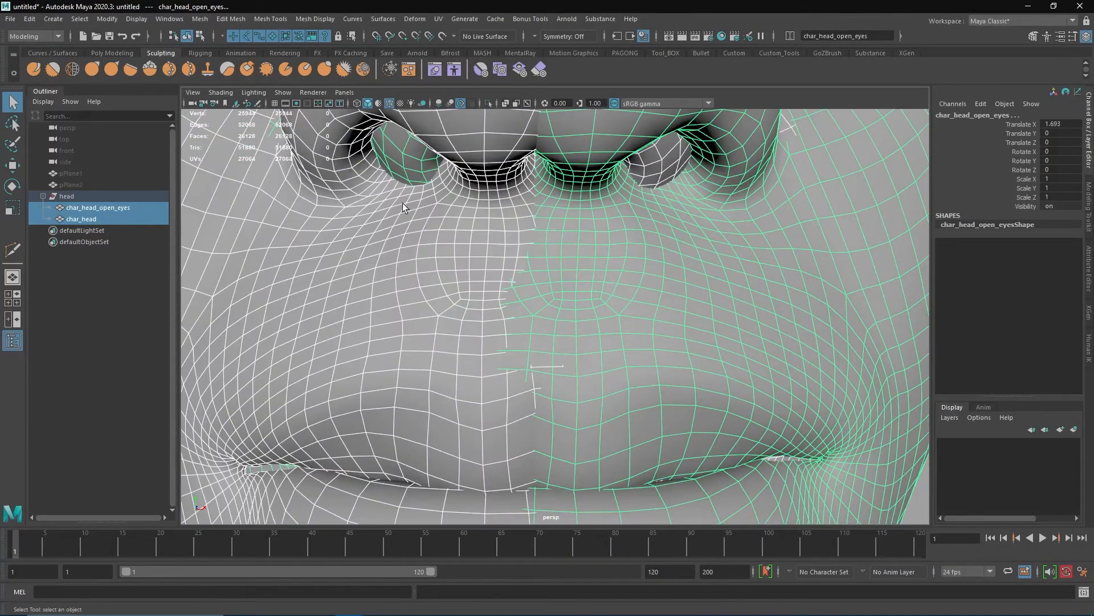
click(80, 219)
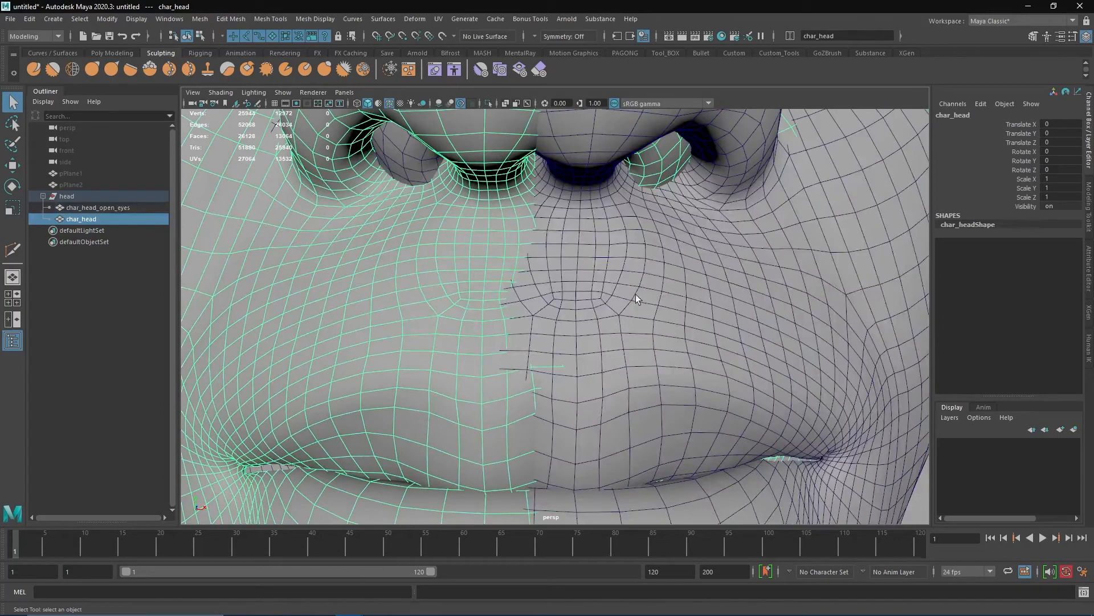
click(98, 207)
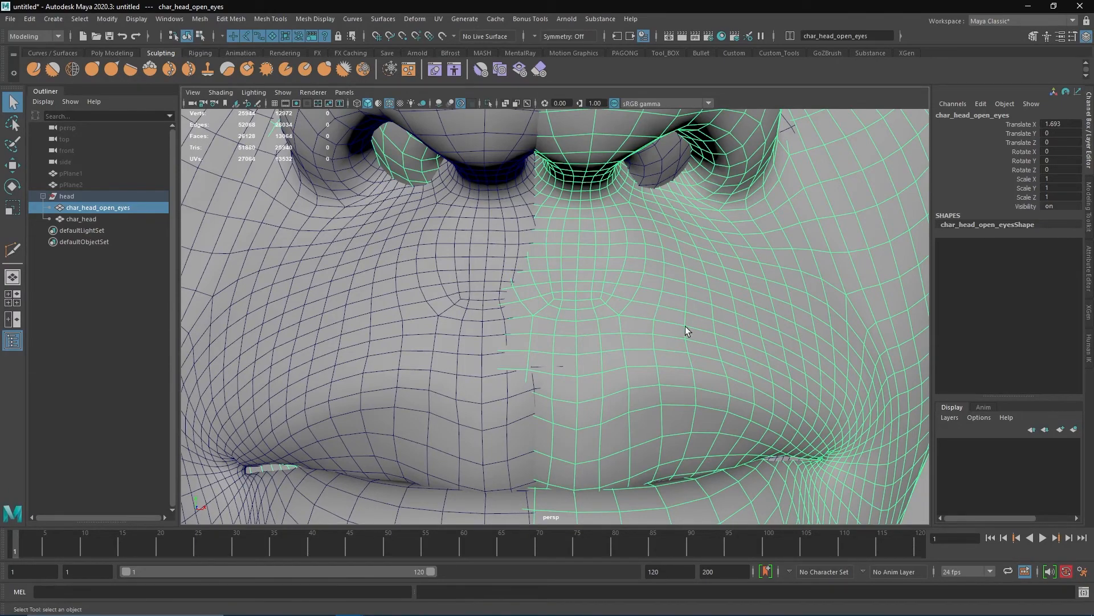
click(81, 218)
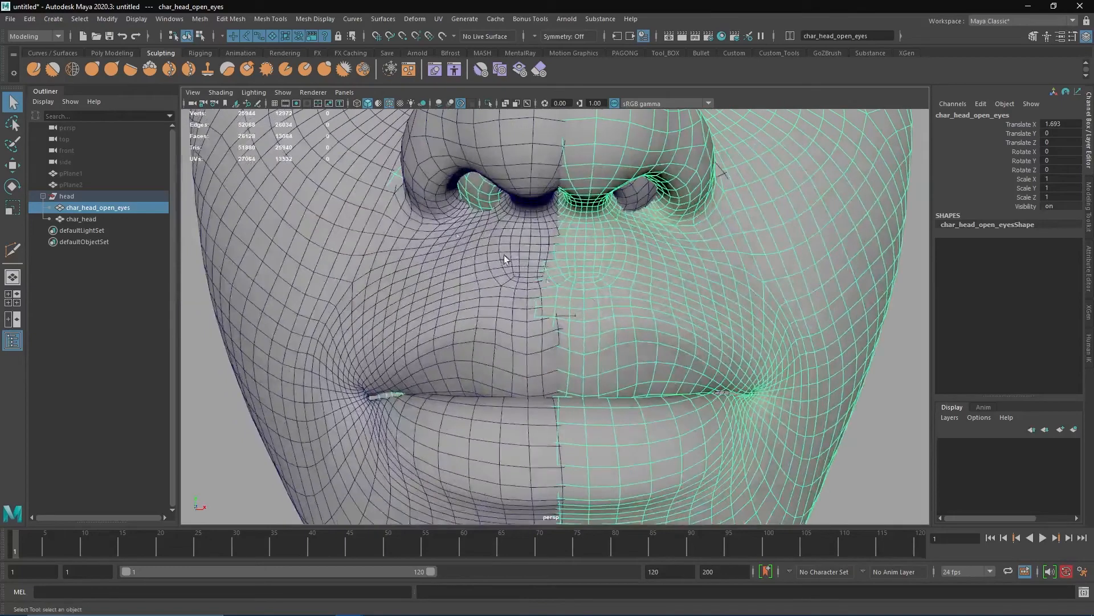
click(81, 219)
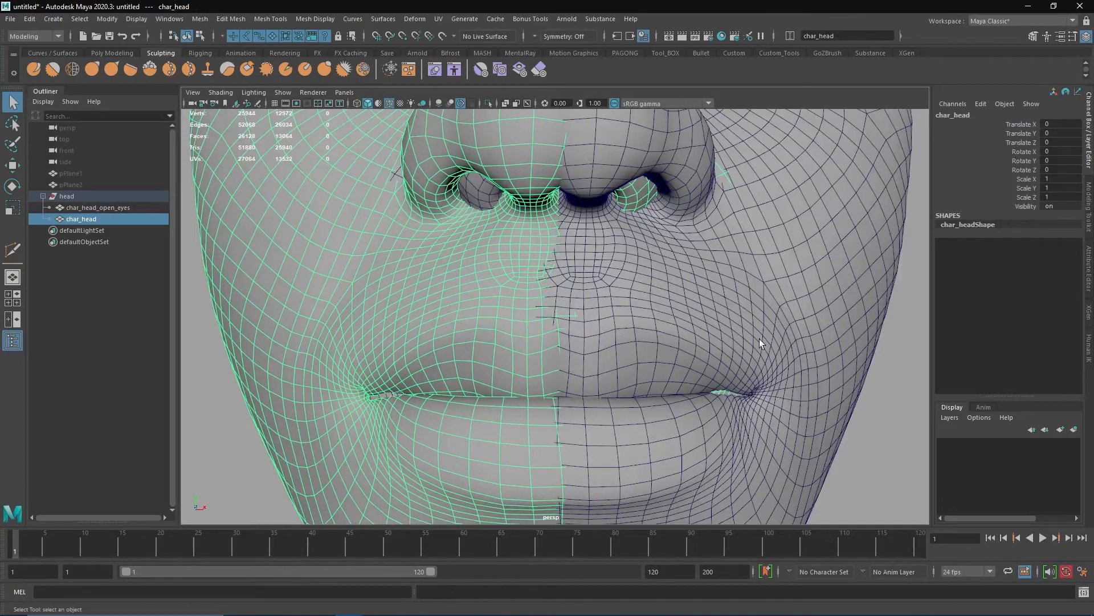
click(200, 19)
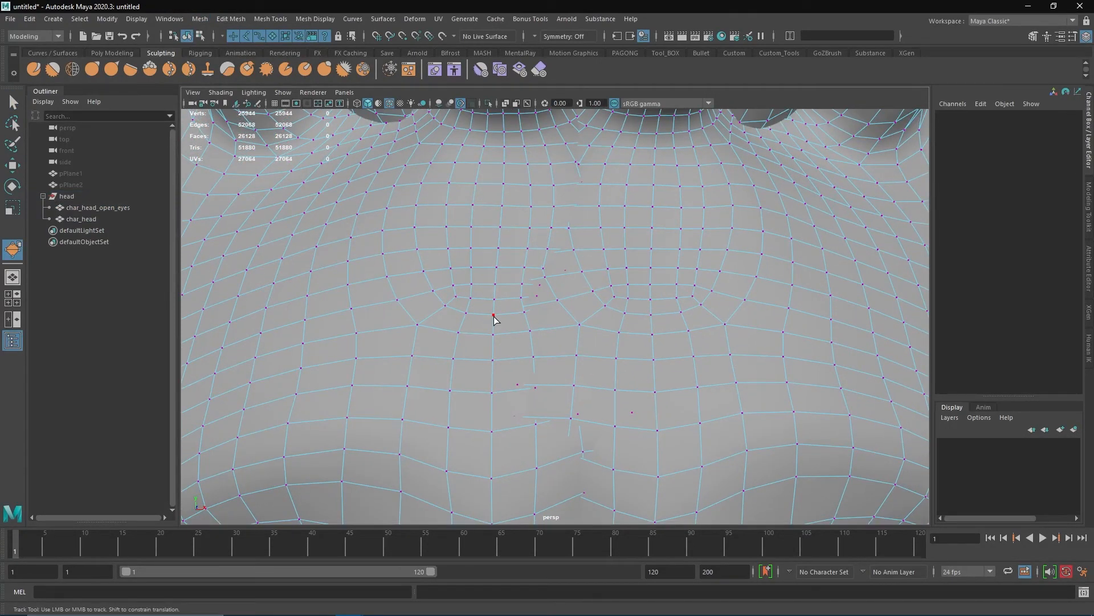
Pick the corresponding vertex below the nose so char_head takes the open-eyes vertex order
click(494, 316)
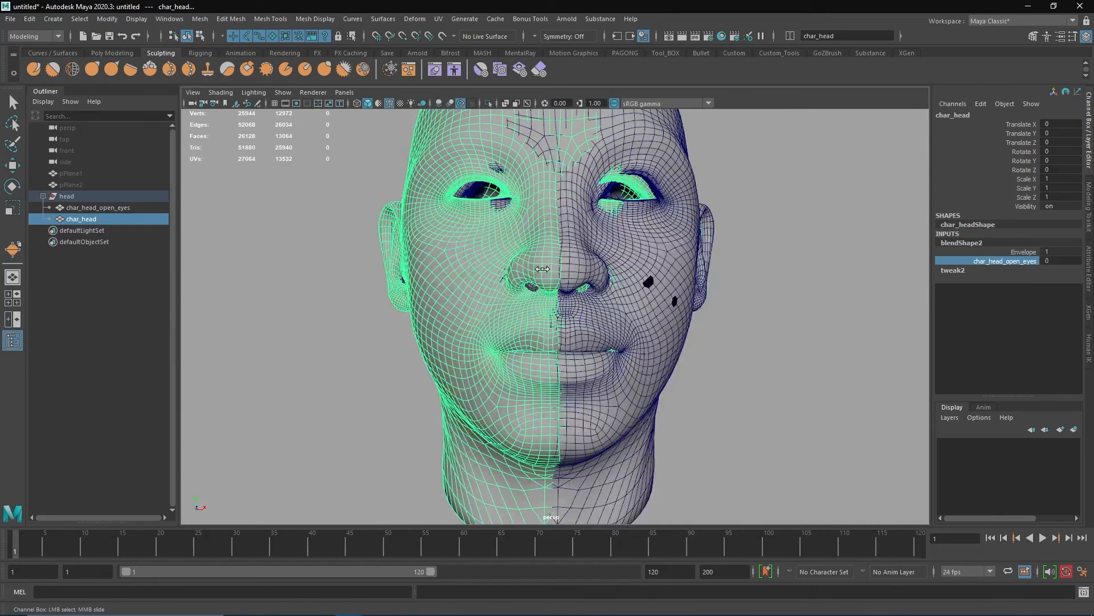
Hide char_head_open_eyes, push blendShape2's open-eyes weight to 1, then return it to 0
click(98, 207)
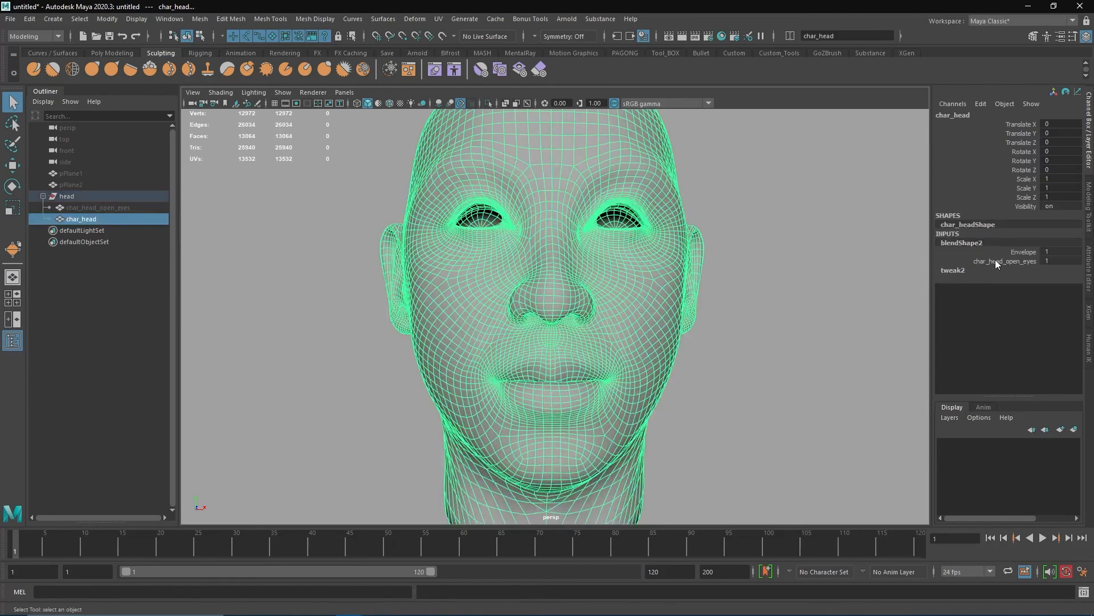
click(1003, 260)
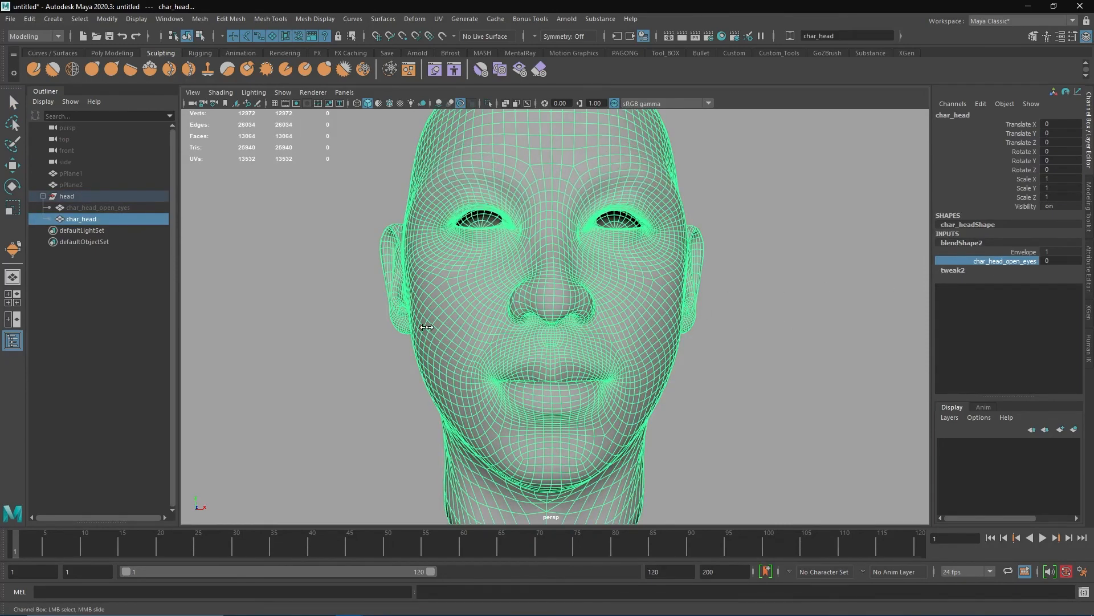